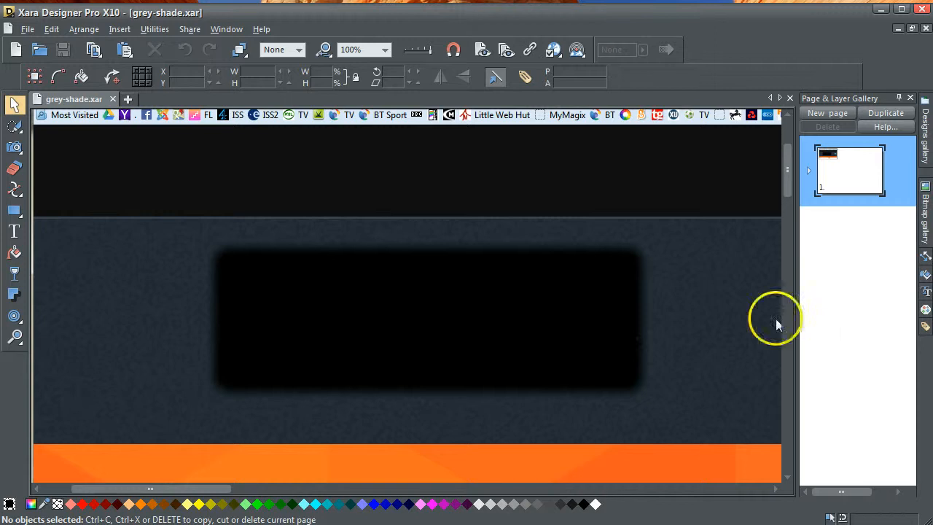
{"action": "mouse_move", "coordinate": [162, 302]}
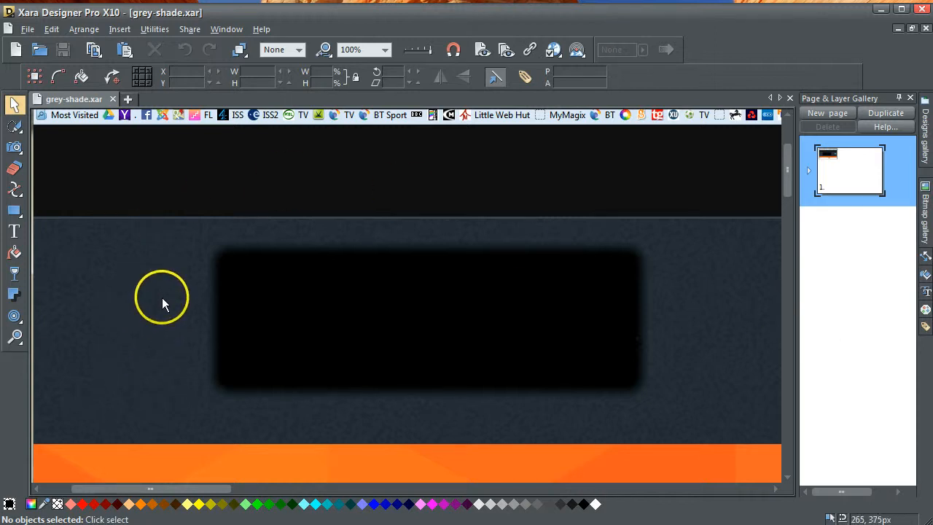
{"action": "mouse_move", "coordinate": [193, 192]}
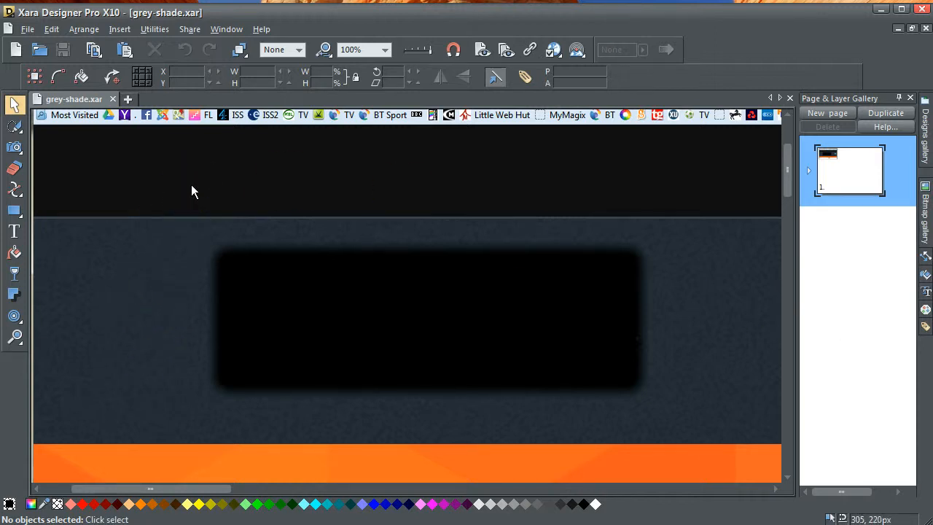
{"action": "mouse_move", "coordinate": [195, 189]}
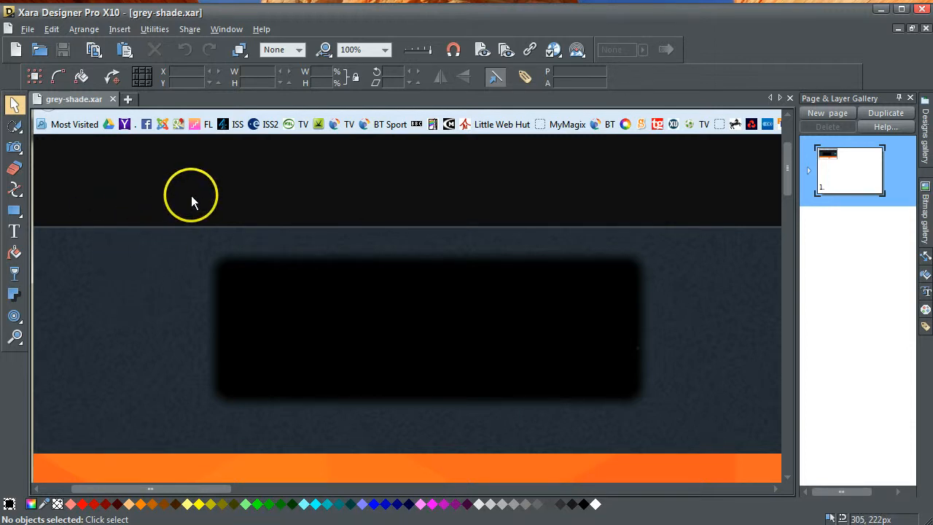
{"action": "mouse_move", "coordinate": [102, 284]}
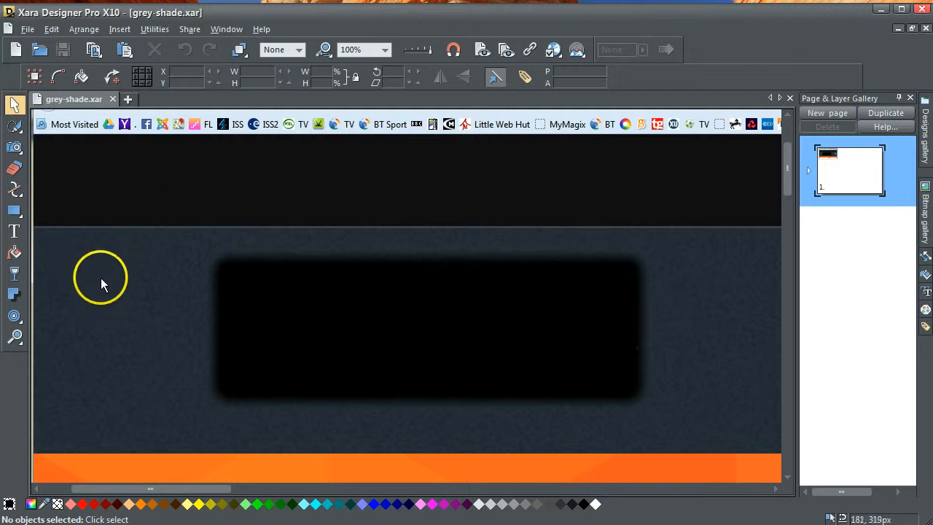
{"action": "mouse_move", "coordinate": [71, 343]}
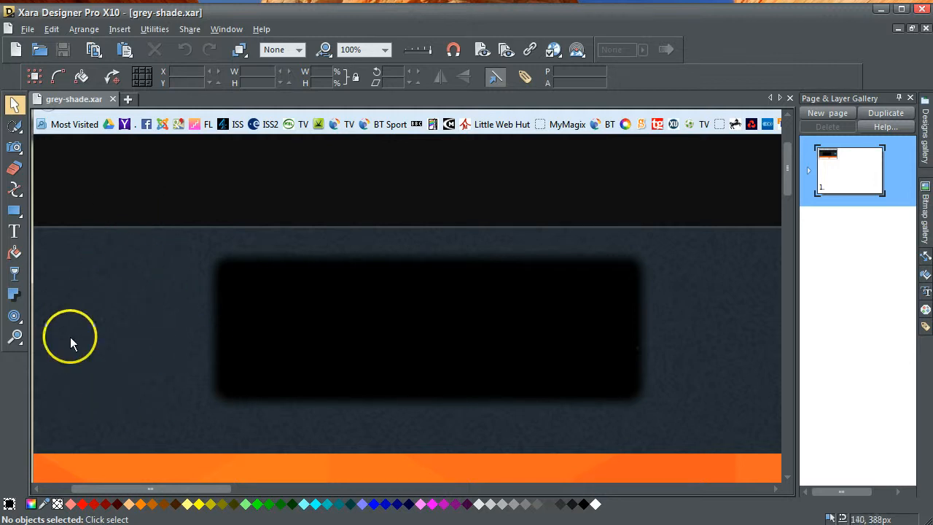
{"action": "mouse_move", "coordinate": [168, 236]}
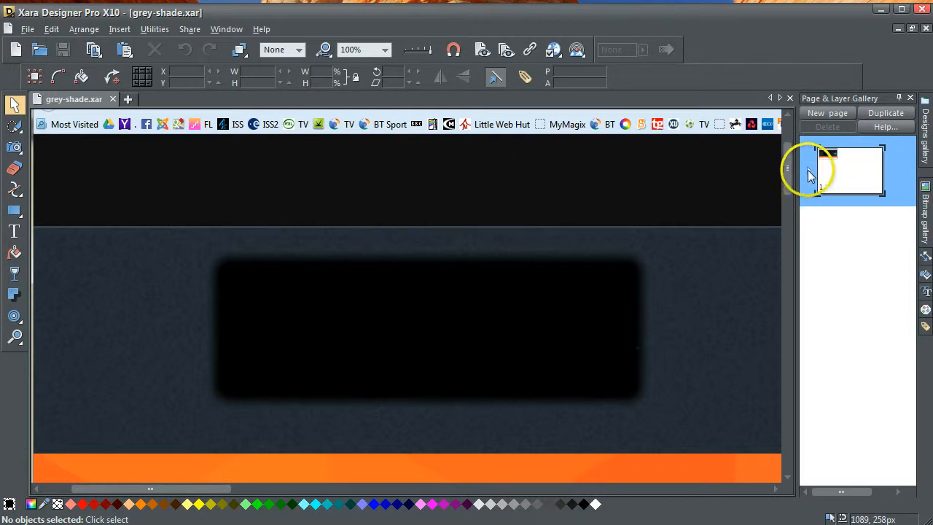
{"action": "mouse_move", "coordinate": [629, 181]}
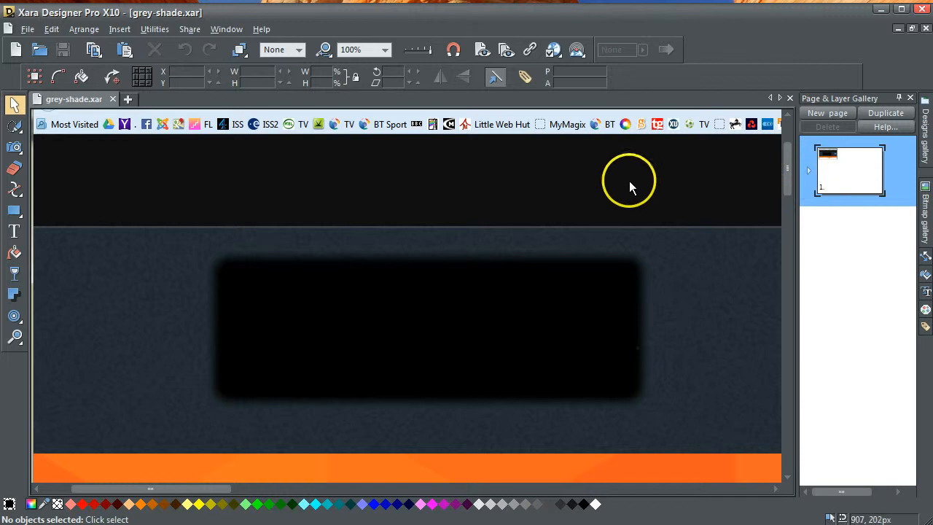
{"action": "mouse_move", "coordinate": [787, 168]}
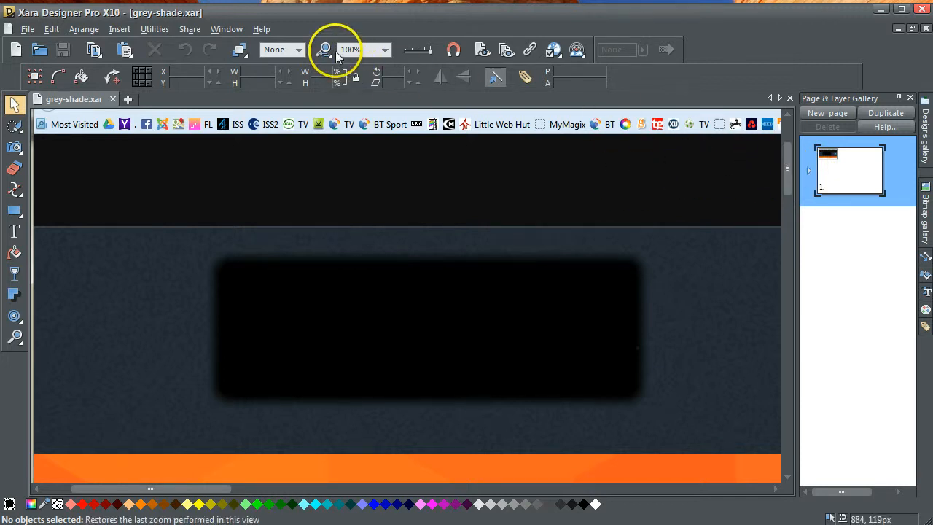
Zoom out to see the whole page, then return the view to 100%.
{"action": "left_click", "coordinate": [385, 50]}
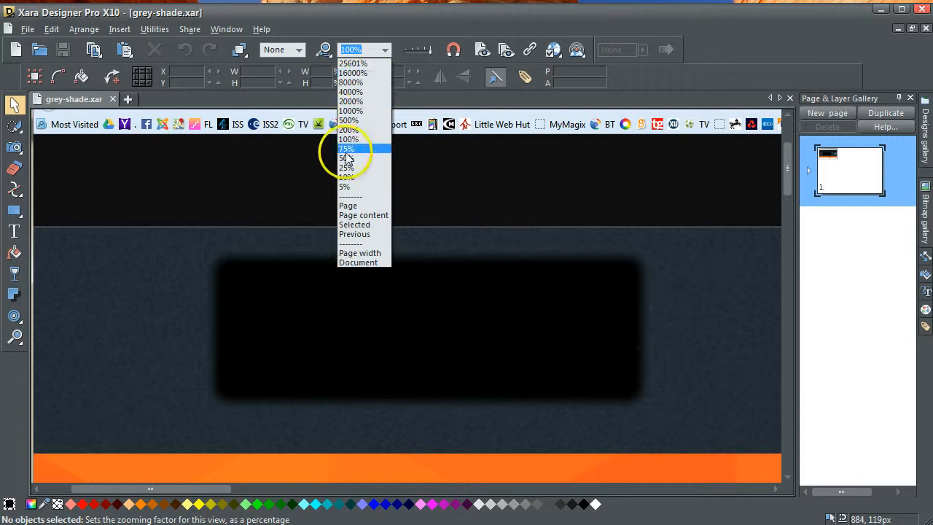
{"action": "left_click", "coordinate": [345, 158]}
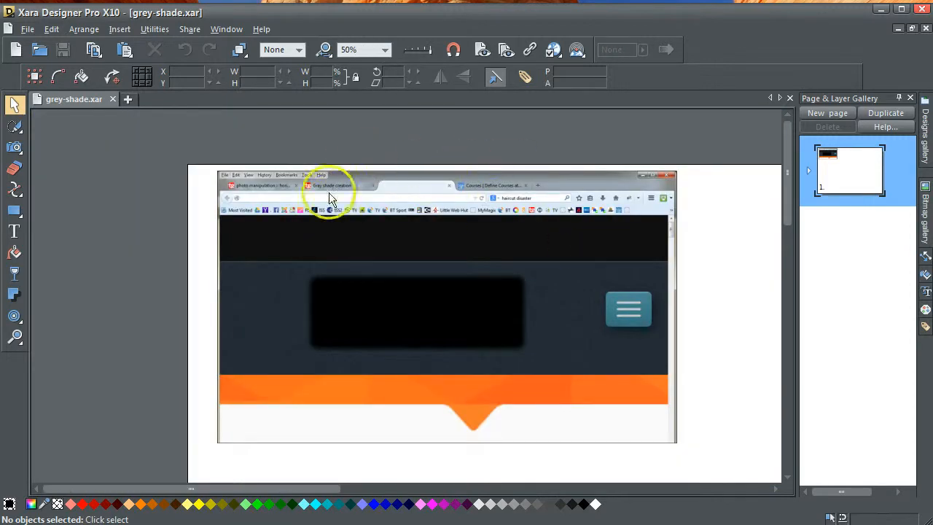
{"action": "mouse_move", "coordinate": [704, 262]}
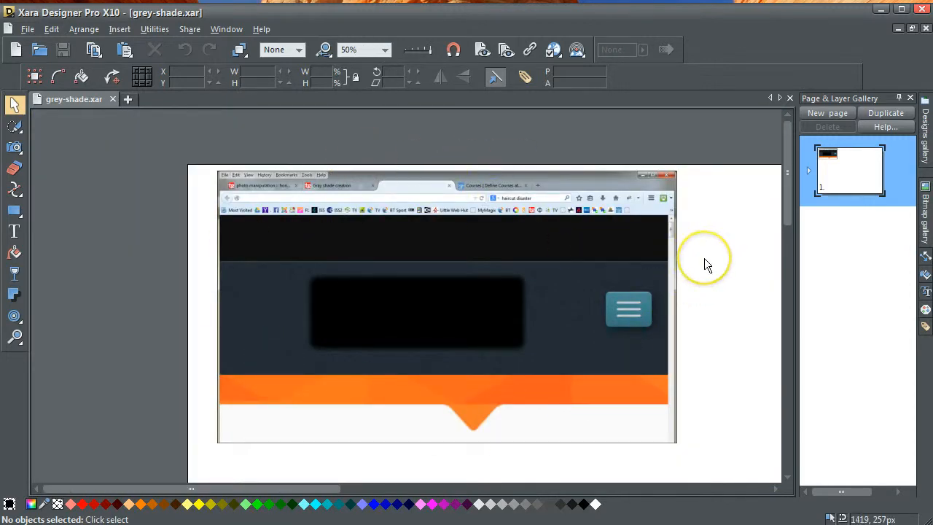
{"action": "mouse_move", "coordinate": [699, 259]}
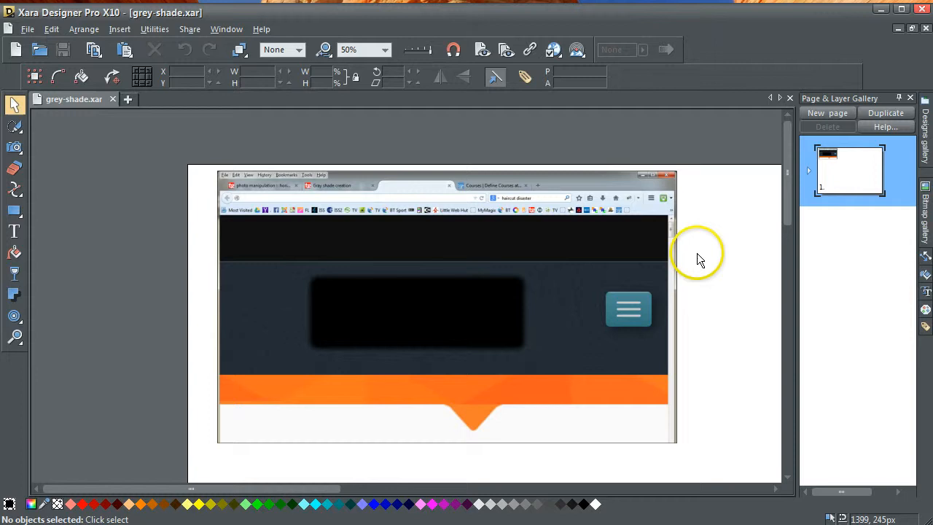
{"action": "mouse_move", "coordinate": [638, 226]}
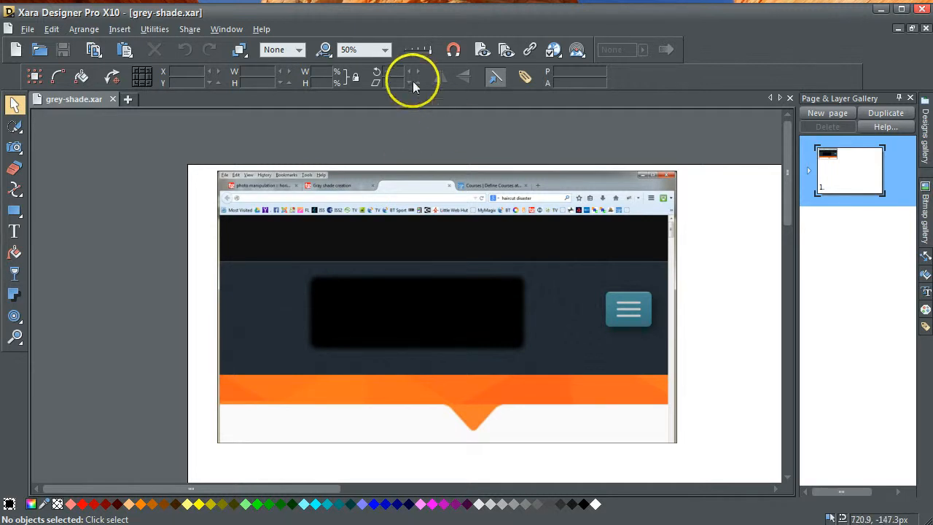
{"action": "left_click", "coordinate": [384, 49]}
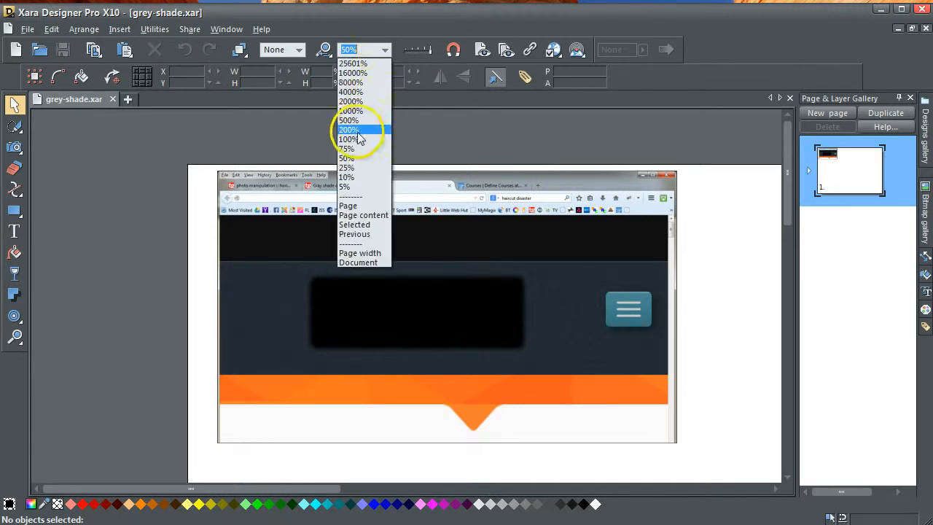
{"action": "left_click", "coordinate": [346, 139]}
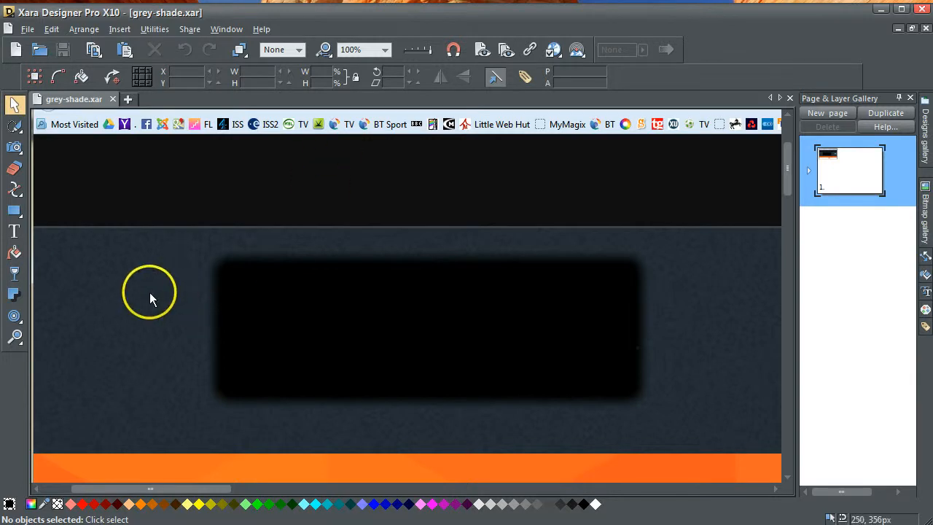
{"action": "mouse_move", "coordinate": [131, 279]}
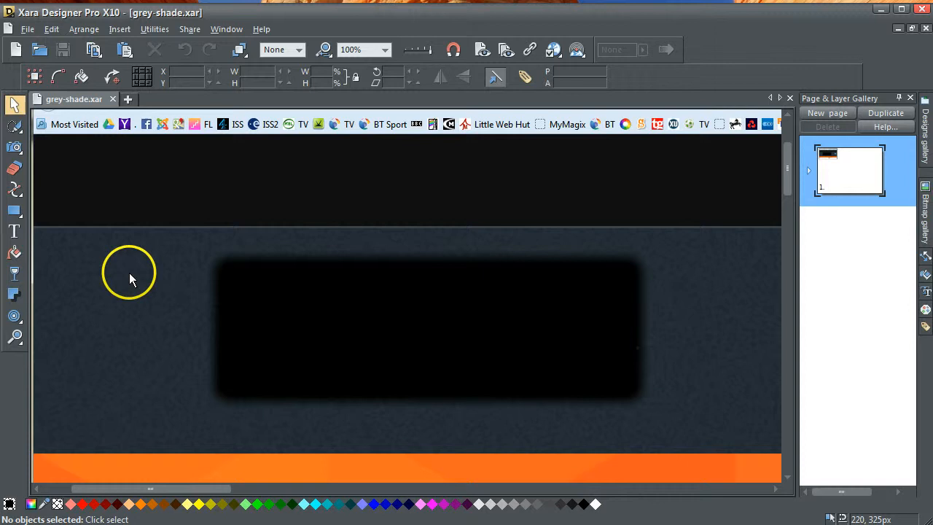
{"action": "mouse_move", "coordinate": [133, 297]}
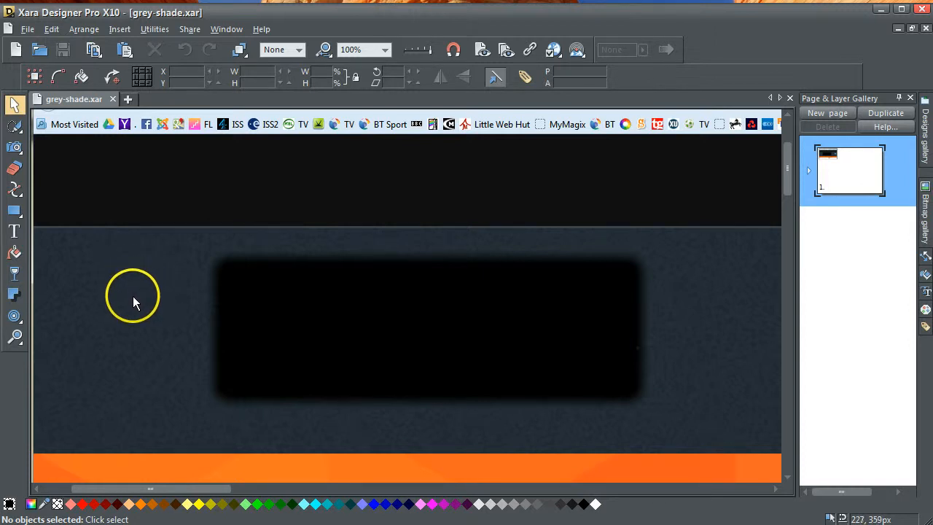
{"action": "mouse_move", "coordinate": [124, 306]}
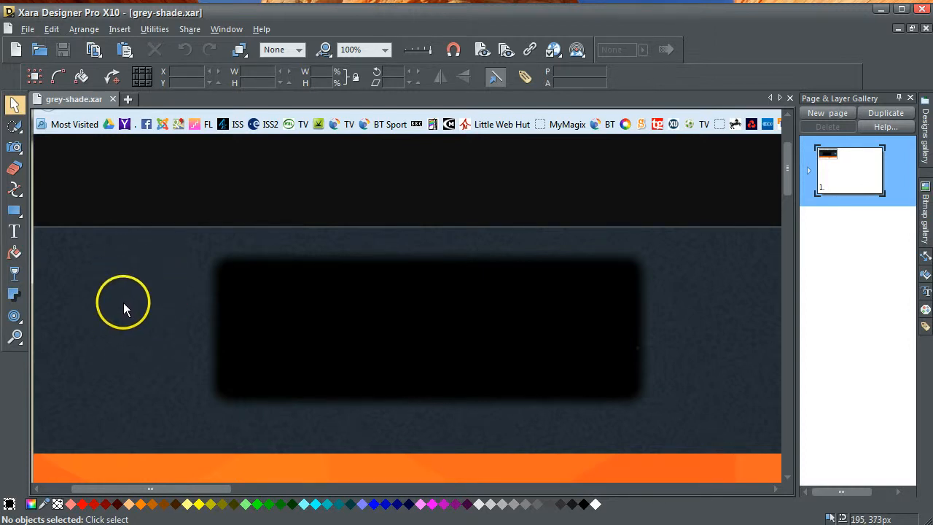
{"action": "mouse_move", "coordinate": [131, 284]}
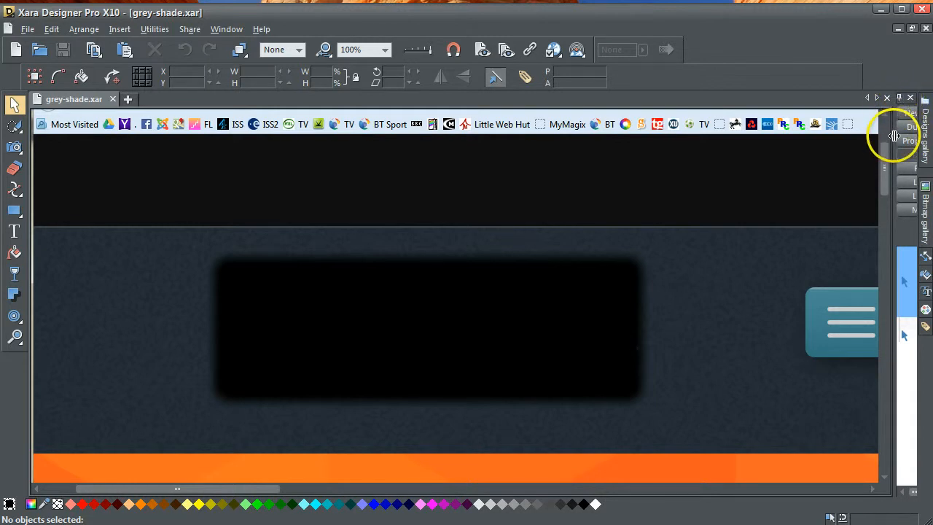
{"action": "mouse_move", "coordinate": [894, 138]}
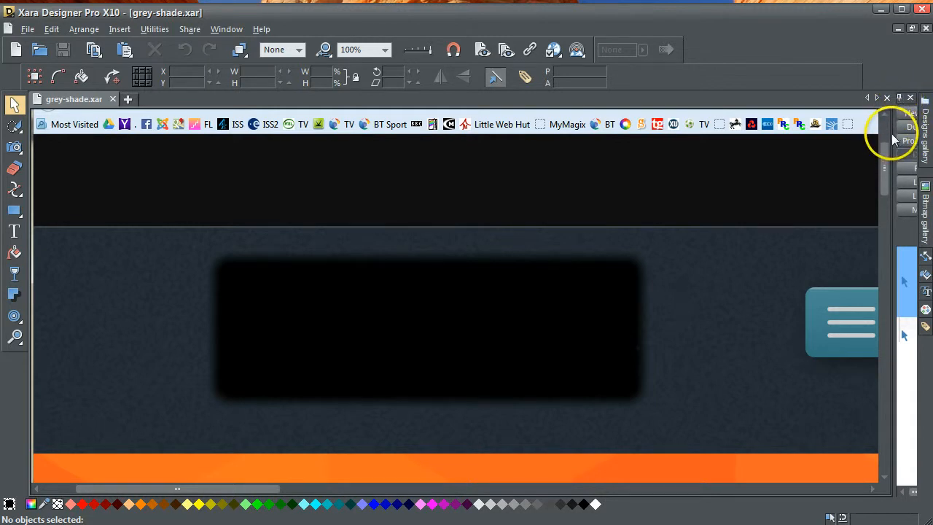
Restore the full Page & Layer Gallery and select Layer 1 below the Mask layer.
{"action": "left_click", "coordinate": [894, 127]}
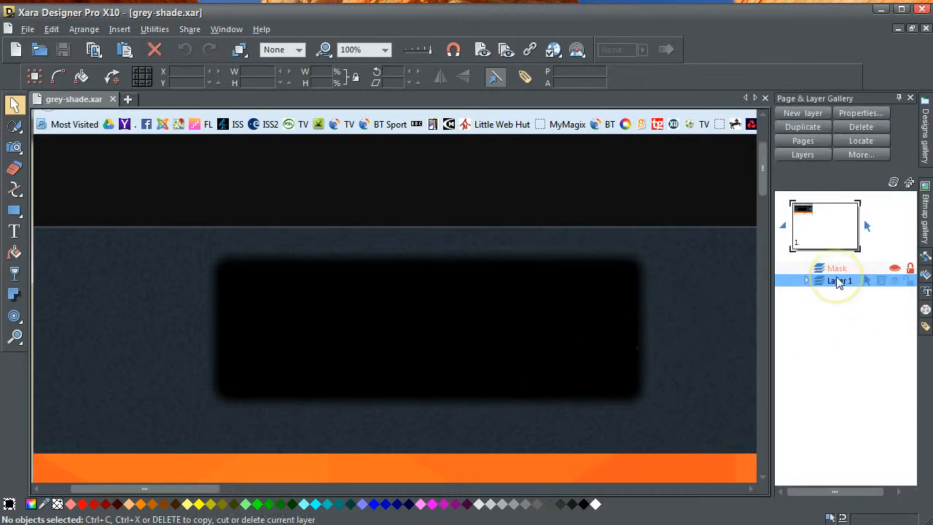
{"action": "left_click", "coordinate": [839, 280]}
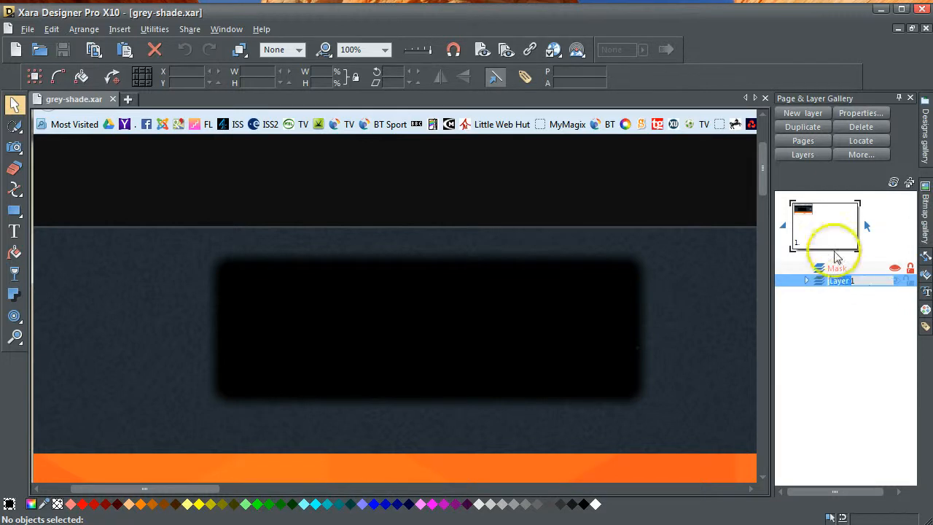
{"action": "left_click", "coordinate": [802, 113]}
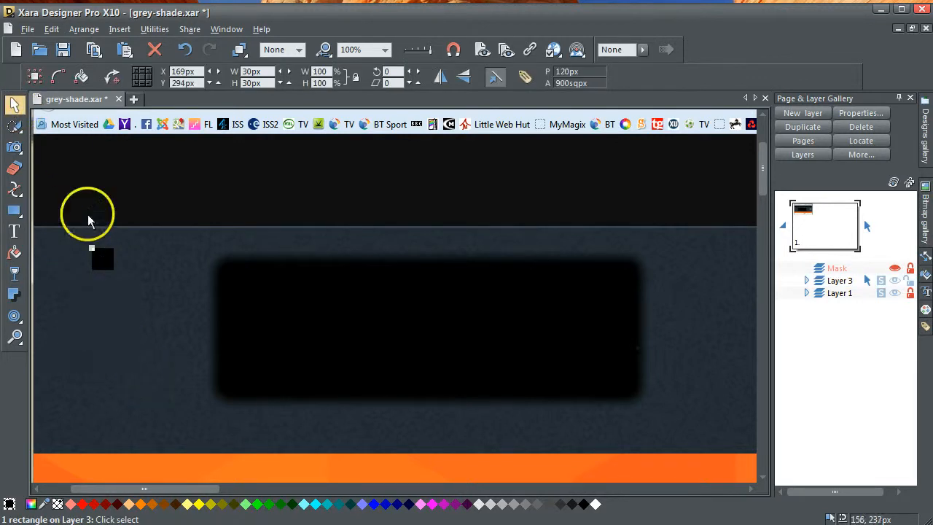
{"action": "mouse_move", "coordinate": [132, 276]}
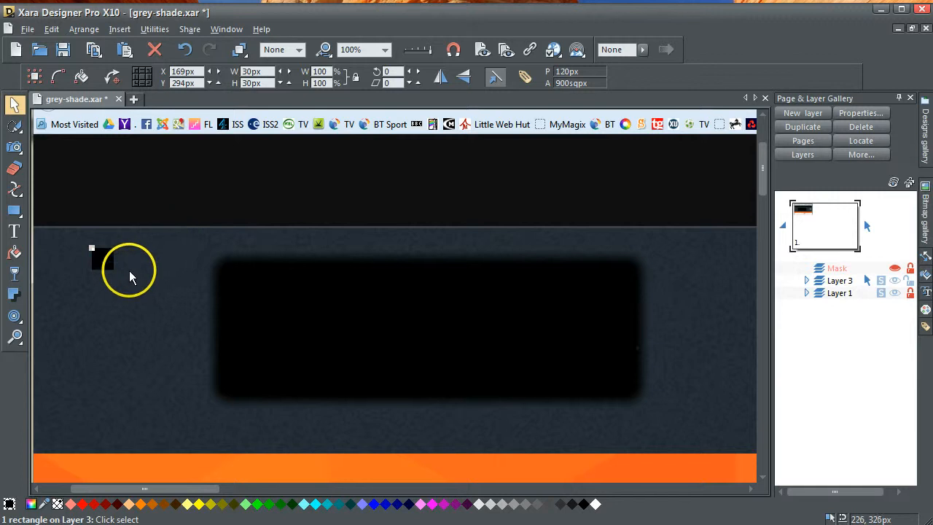
{"action": "mouse_move", "coordinate": [113, 284]}
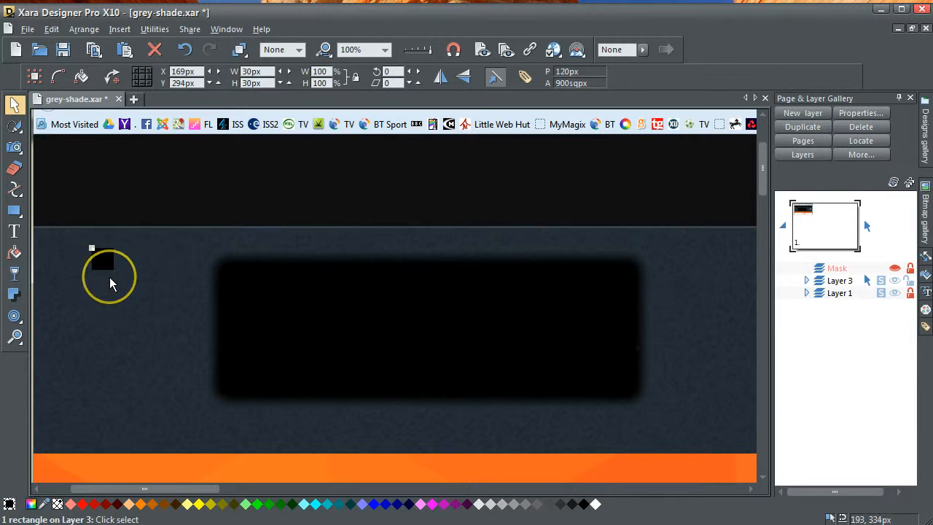
Switch to the Zoom tool to magnify the small black squares.
{"action": "left_click", "coordinate": [111, 284]}
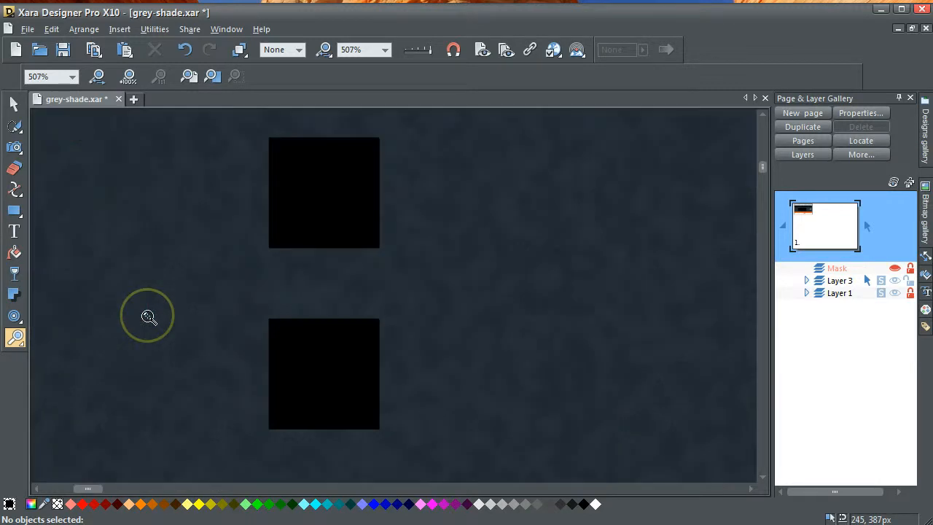
Select the upper black square.
{"action": "left_click", "coordinate": [13, 104]}
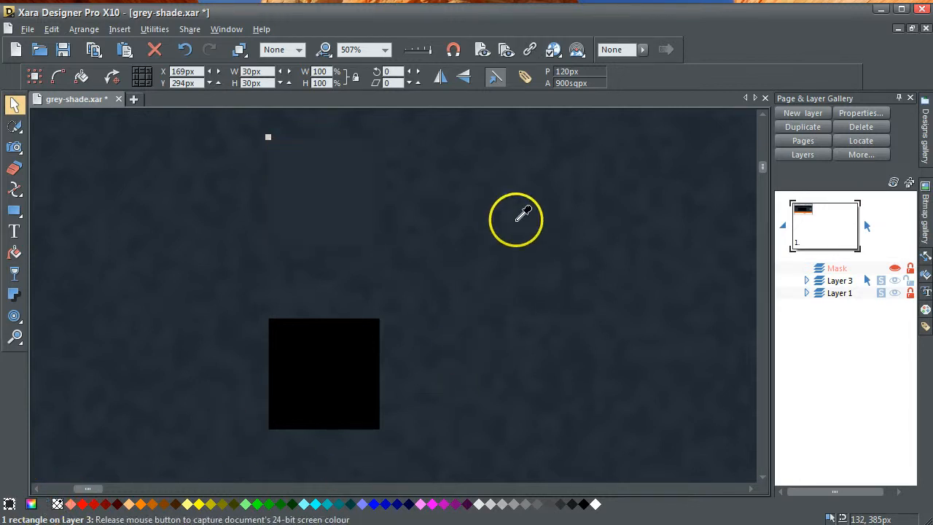
{"action": "mouse_move", "coordinate": [459, 226]}
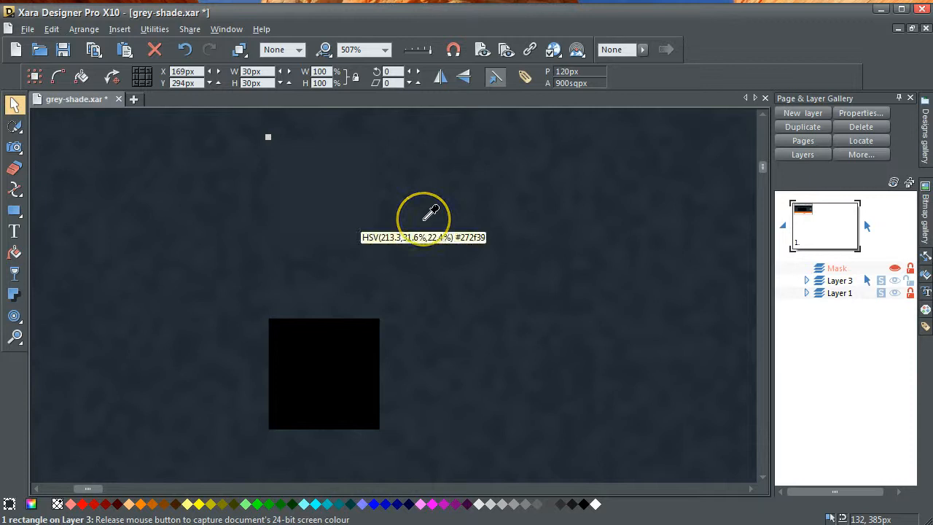
{"action": "mouse_move", "coordinate": [283, 286]}
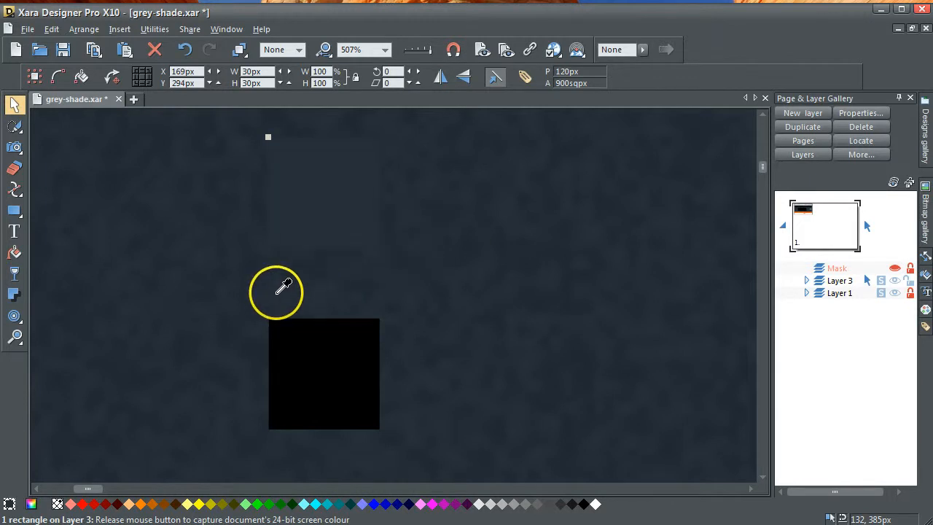
{"action": "mouse_move", "coordinate": [284, 279]}
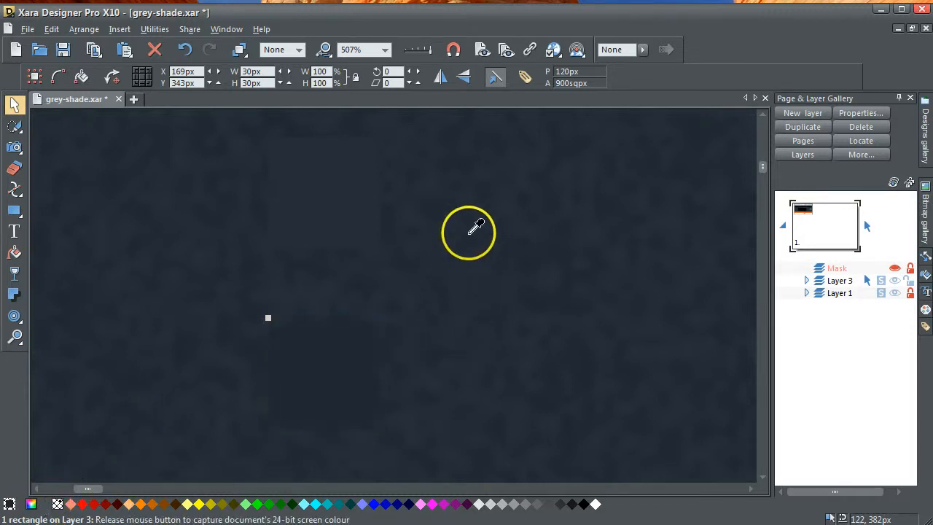
{"action": "mouse_move", "coordinate": [475, 216]}
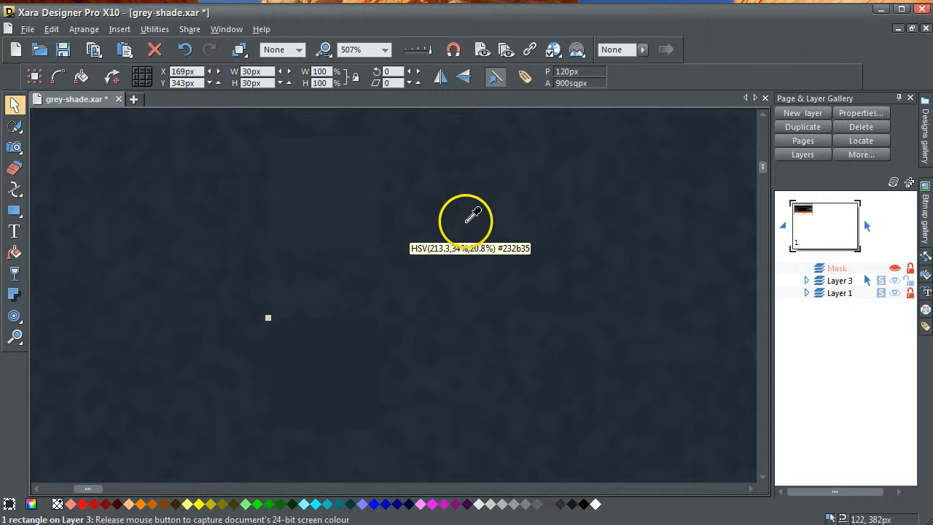
{"action": "mouse_move", "coordinate": [410, 173]}
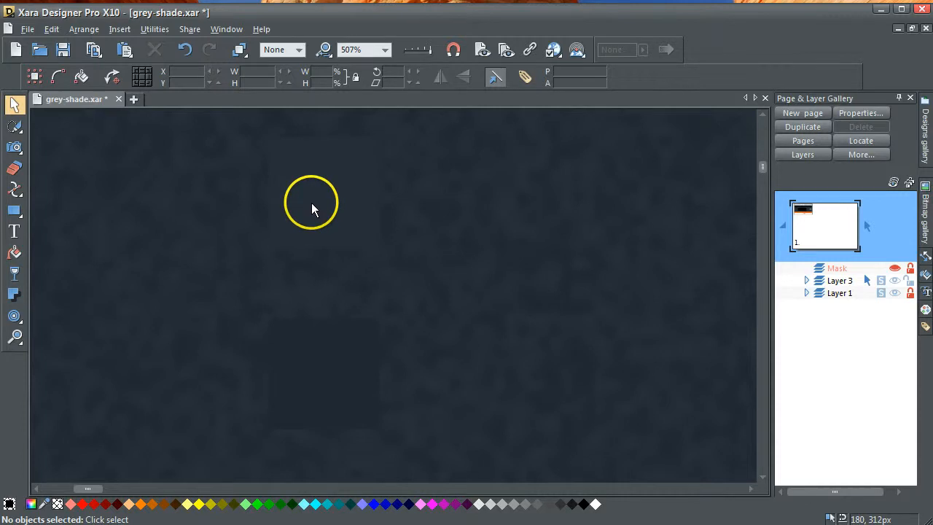
Reselect the upper square and move its colour editor, showing 272f39, off the artwork.
{"action": "left_click", "coordinate": [268, 137]}
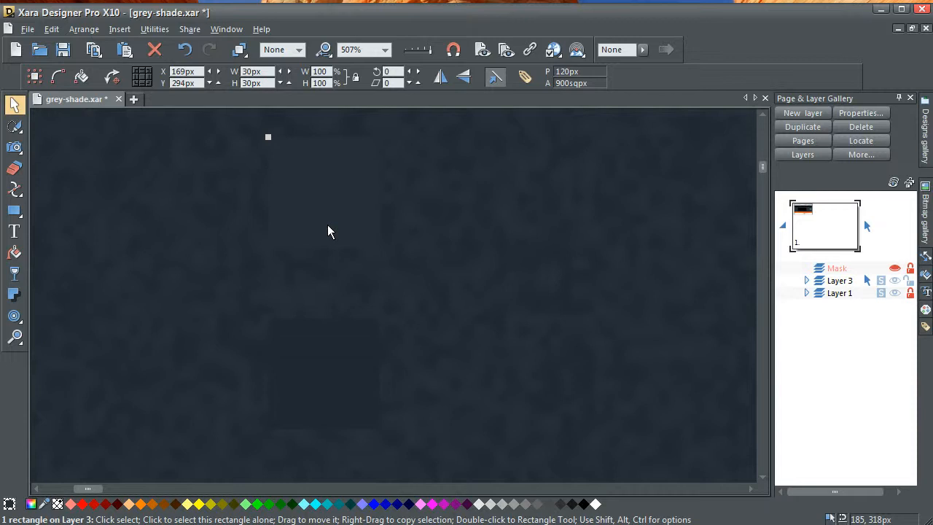
{"action": "mouse_move", "coordinate": [266, 295]}
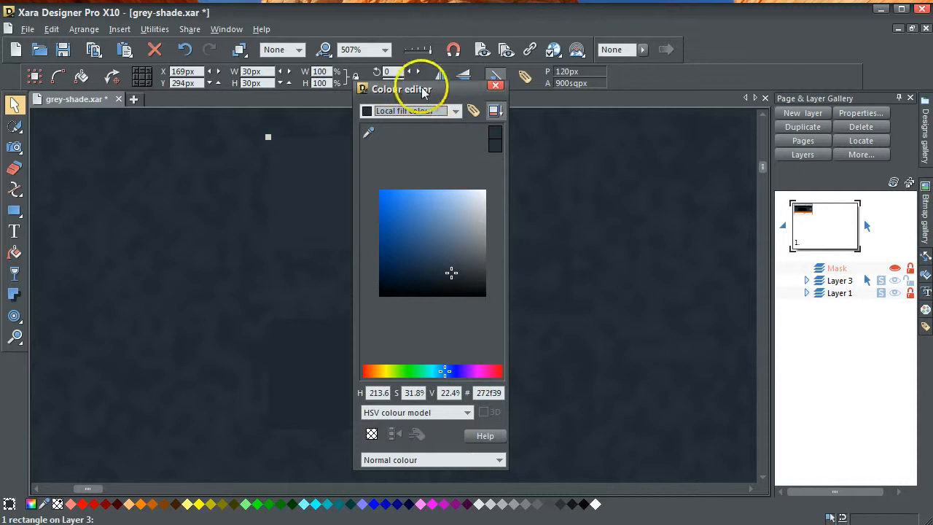
{"action": "left_click_drag", "start_coordinate": [401, 89], "coordinate": [602, 91]}
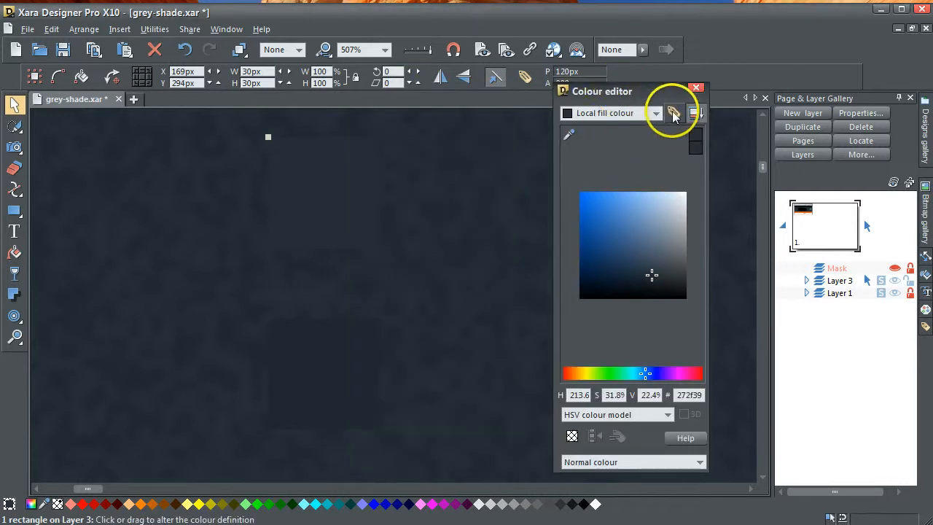
Save the upper square's 272f39 fill as a new named colour 'fill-light'.
{"action": "left_click", "coordinate": [673, 113]}
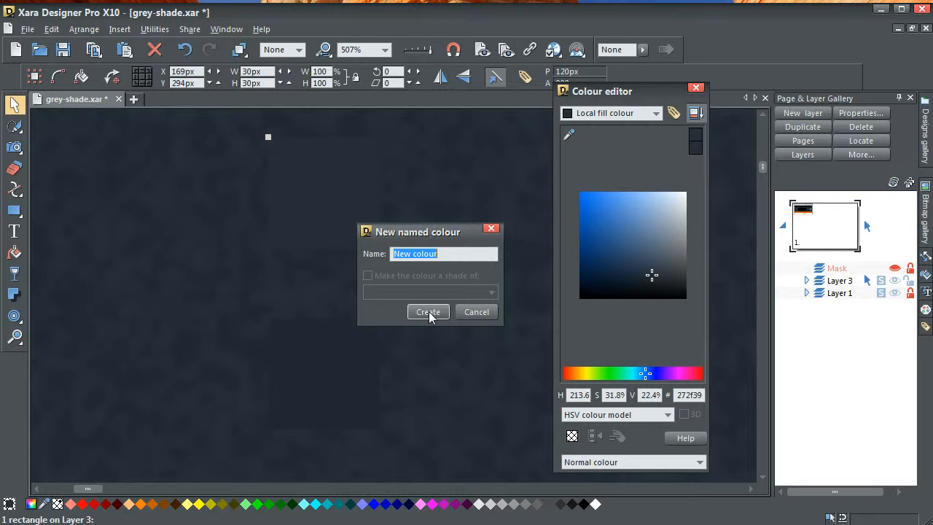
{"action": "mouse_move", "coordinate": [408, 272]}
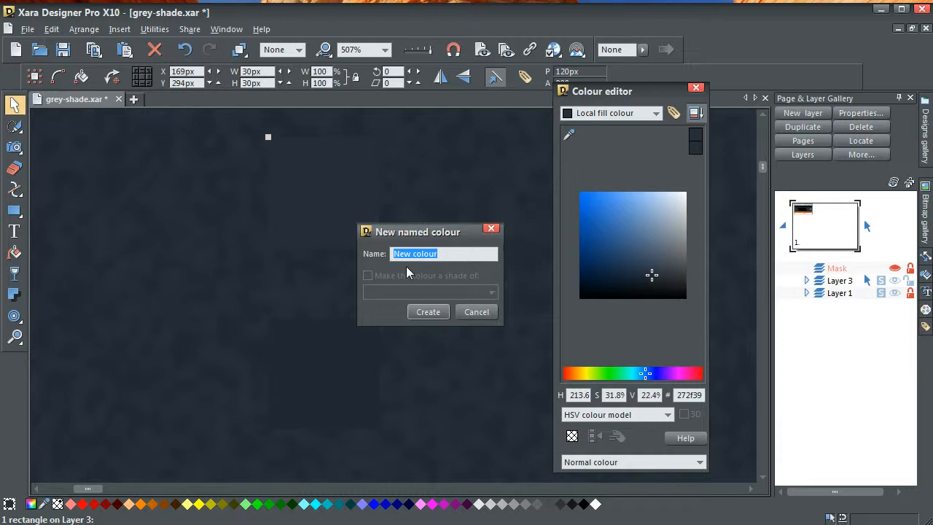
{"action": "type", "text": "fill"}
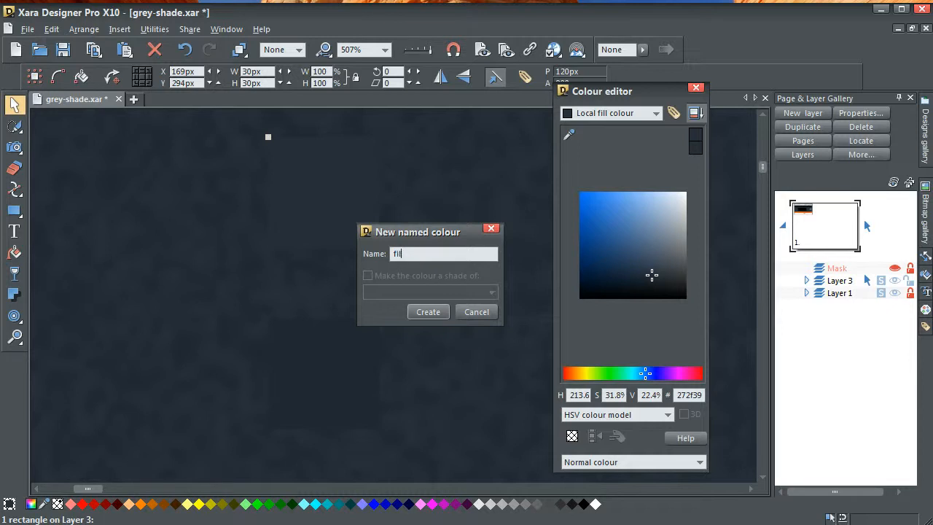
{"action": "type", "text": "-"}
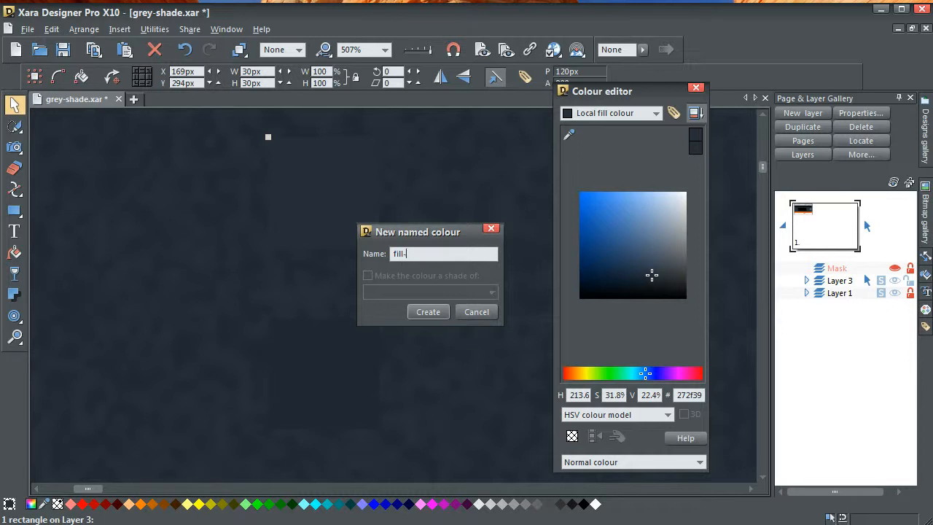
{"action": "type", "text": "light"}
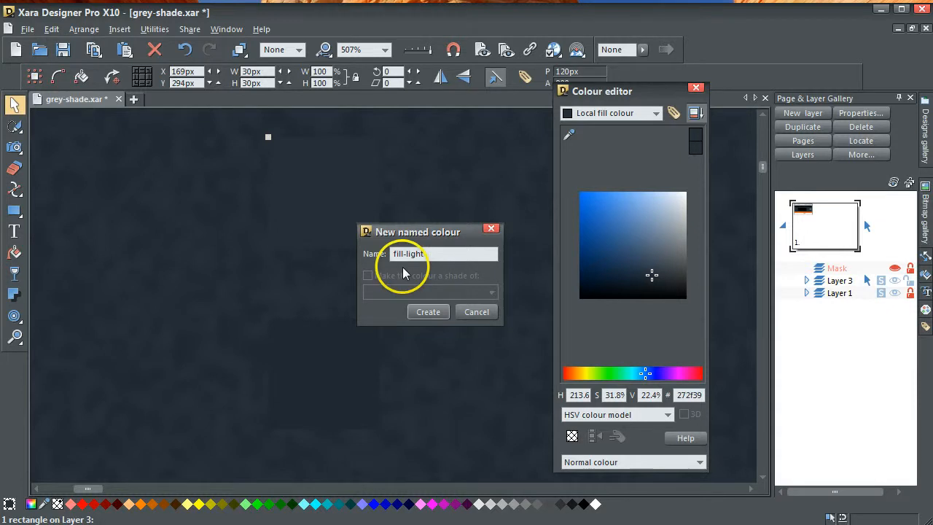
{"action": "left_click", "coordinate": [428, 311]}
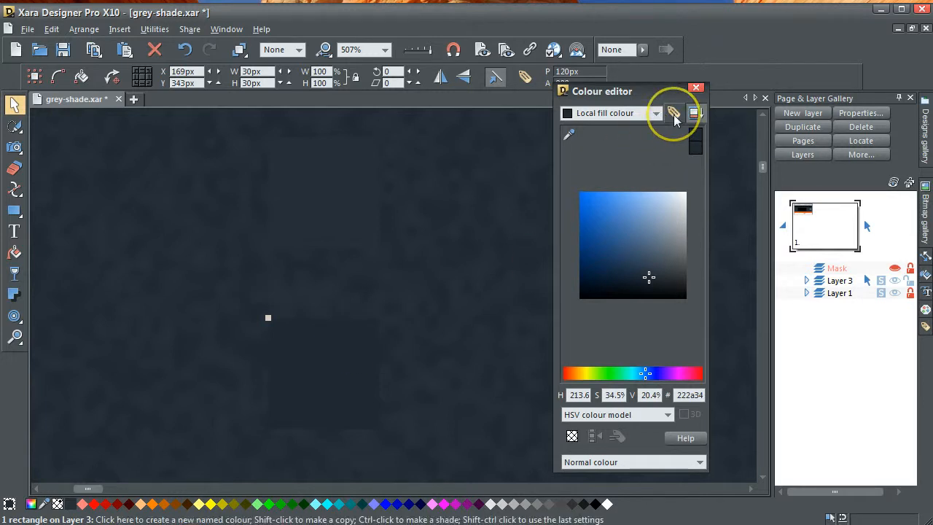
Create named colour 'fill-dark' from the 222a34 fill as a shade of fill-light.
{"action": "left_click", "coordinate": [672, 113]}
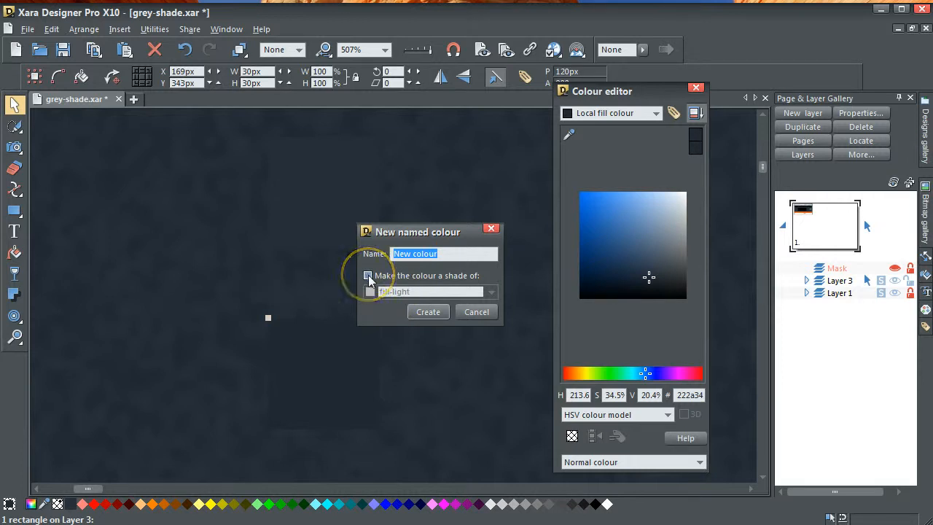
{"action": "left_click", "coordinate": [368, 276]}
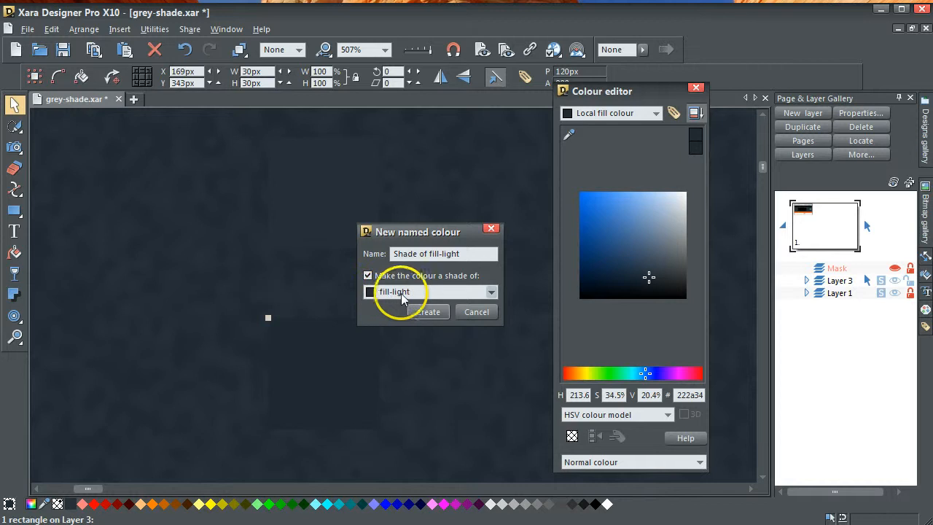
{"action": "double_click", "coordinate": [426, 253]}
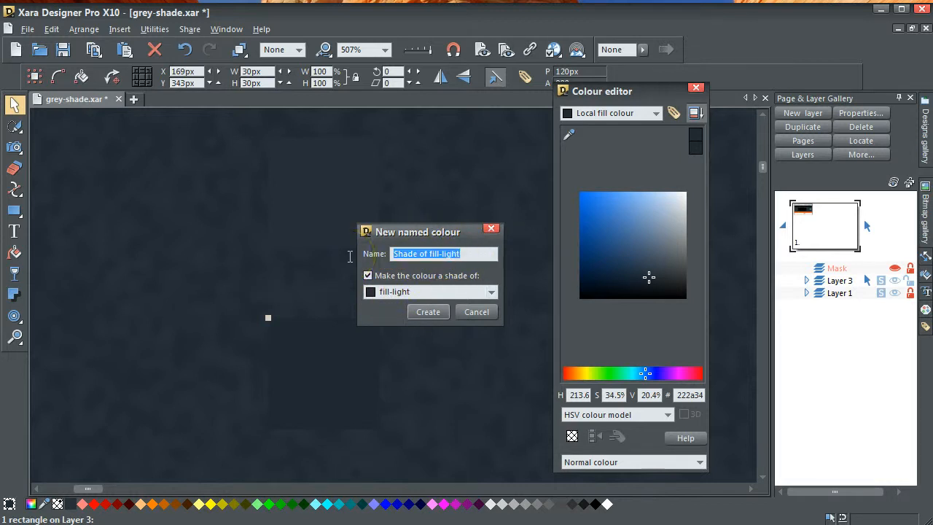
{"action": "type", "text": "fill-da"}
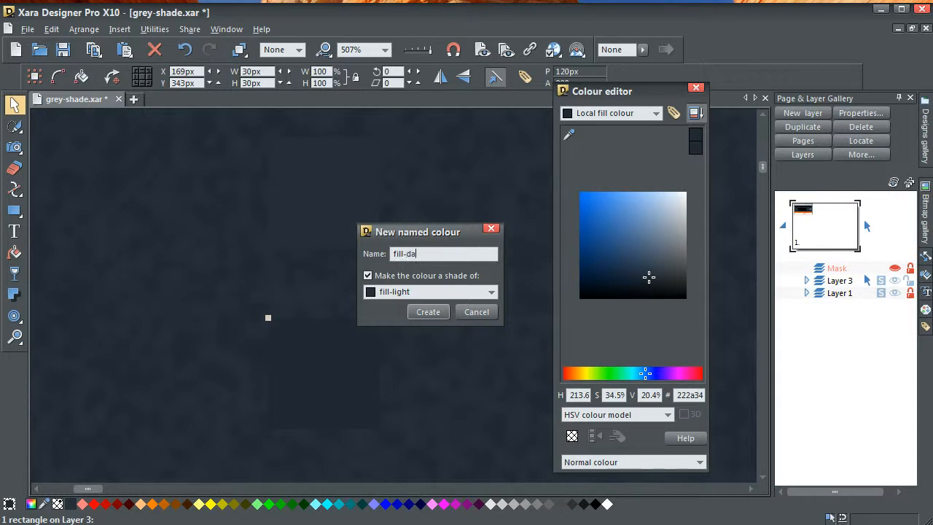
{"action": "type", "text": "rk"}
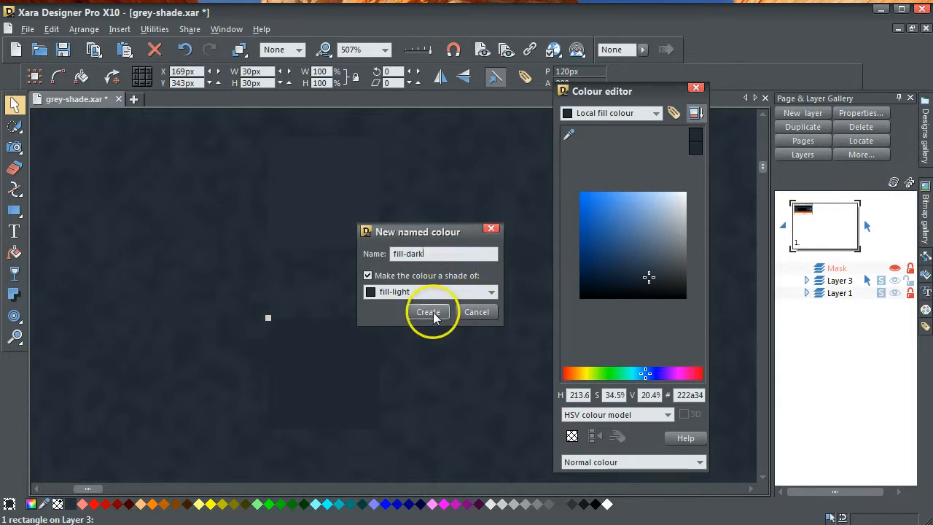
{"action": "left_click", "coordinate": [429, 311]}
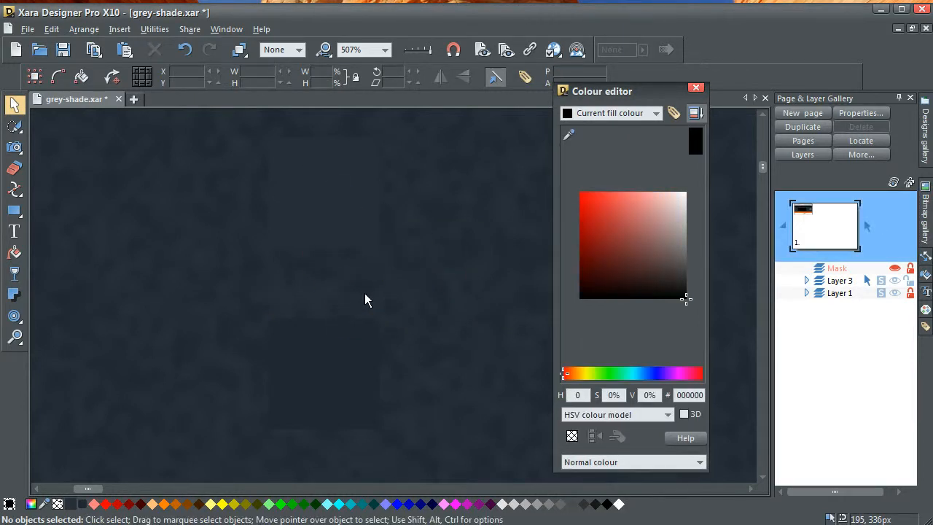
{"action": "mouse_move", "coordinate": [695, 90]}
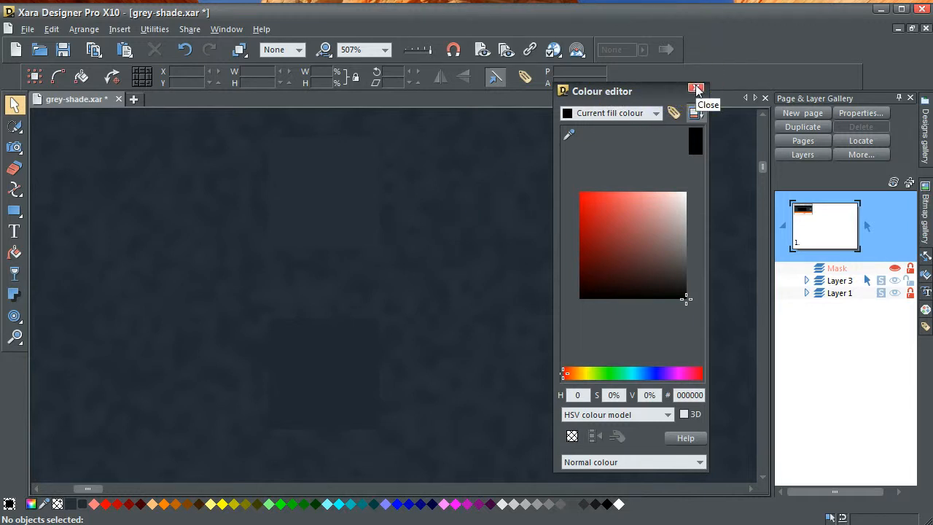
Close the colour editor.
{"action": "left_click", "coordinate": [696, 91]}
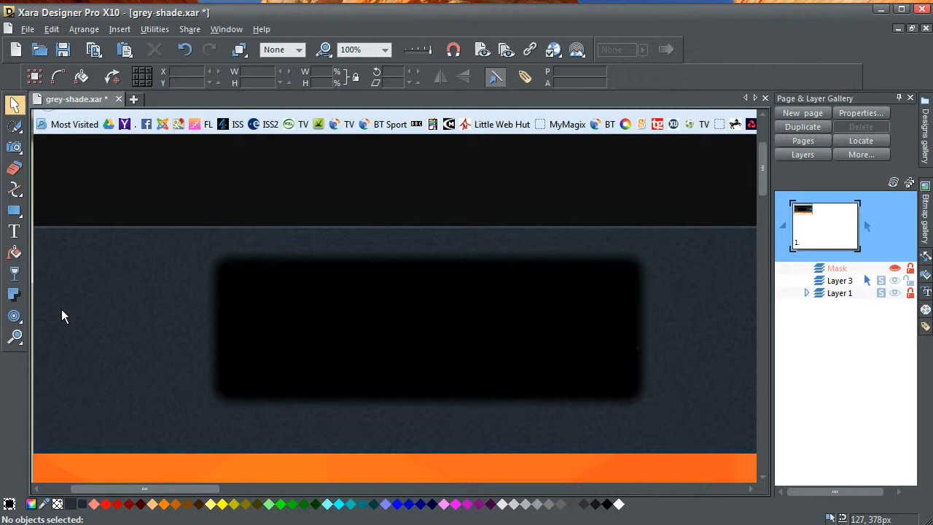
{"action": "mouse_move", "coordinate": [14, 212]}
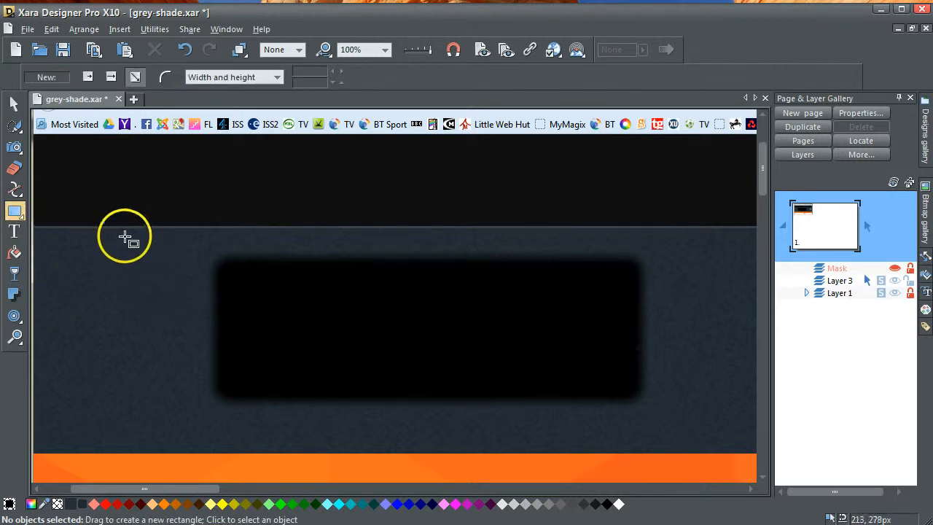
{"action": "mouse_move", "coordinate": [64, 237]}
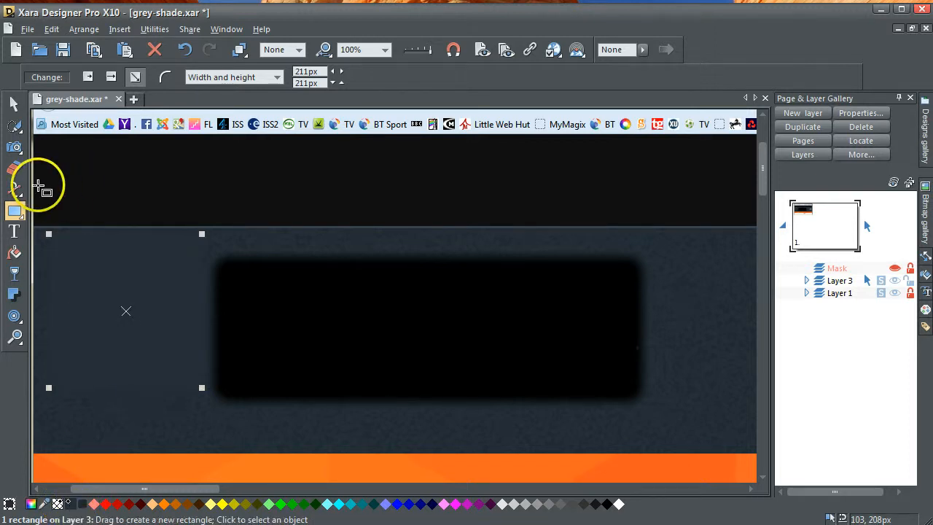
Give the 211px square a fractal plasma fill using the Fill tool.
{"action": "left_click", "coordinate": [15, 253]}
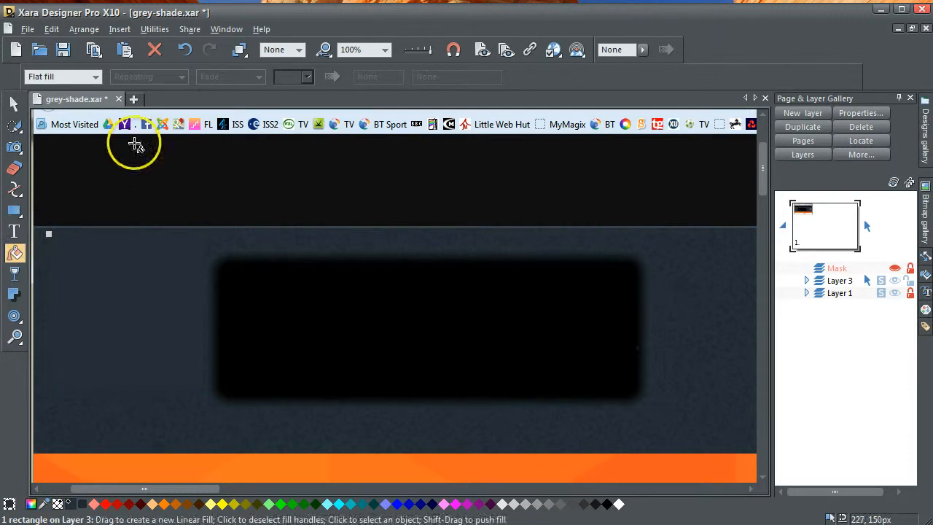
{"action": "mouse_move", "coordinate": [99, 80]}
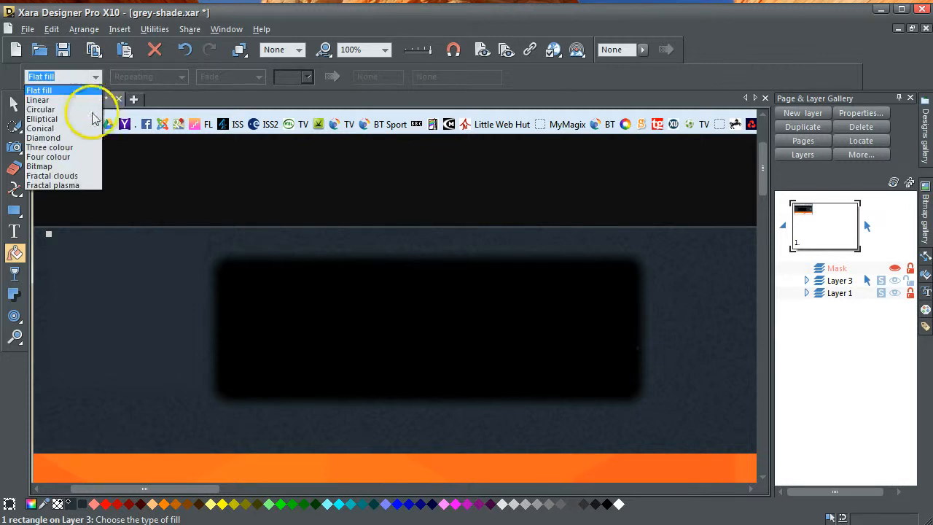
{"action": "mouse_move", "coordinate": [81, 186]}
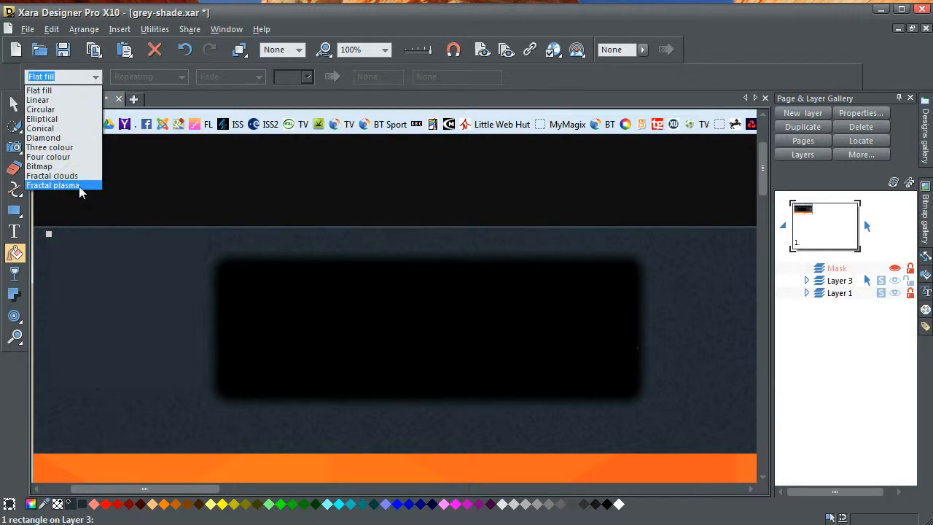
{"action": "left_click", "coordinate": [53, 185]}
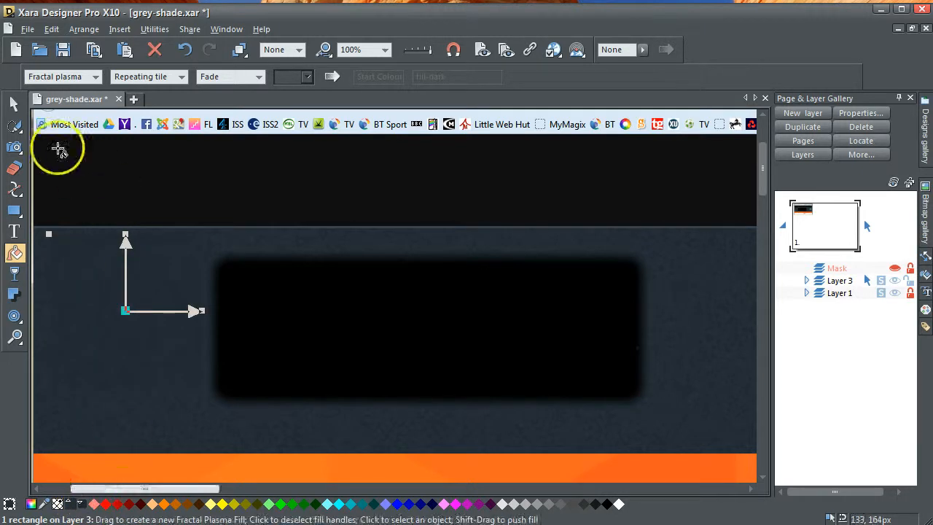
{"action": "mouse_move", "coordinate": [57, 193]}
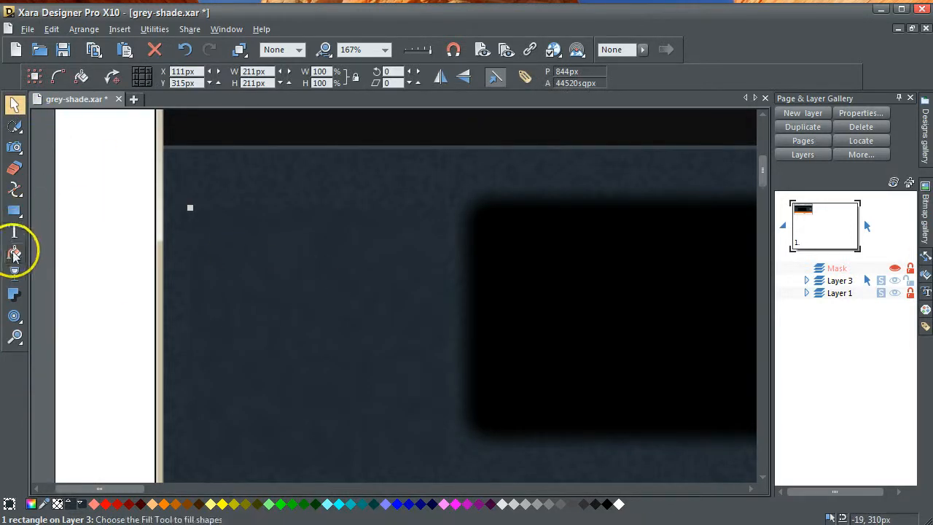
{"action": "left_click", "coordinate": [15, 252]}
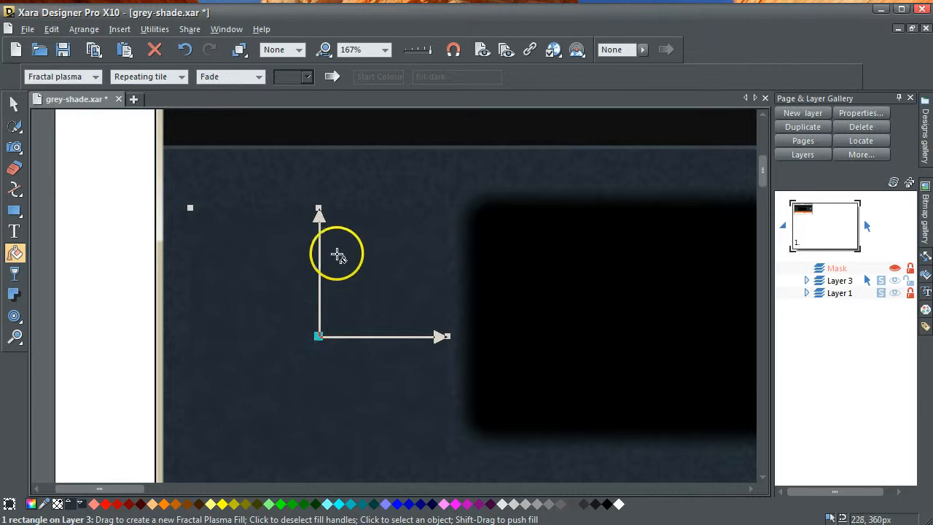
{"action": "mouse_move", "coordinate": [449, 336]}
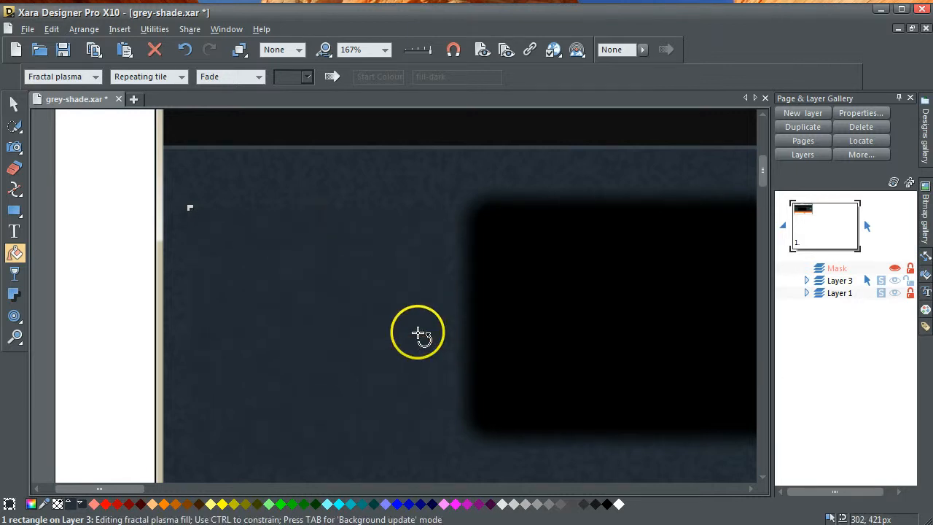
{"action": "left_click", "coordinate": [418, 333]}
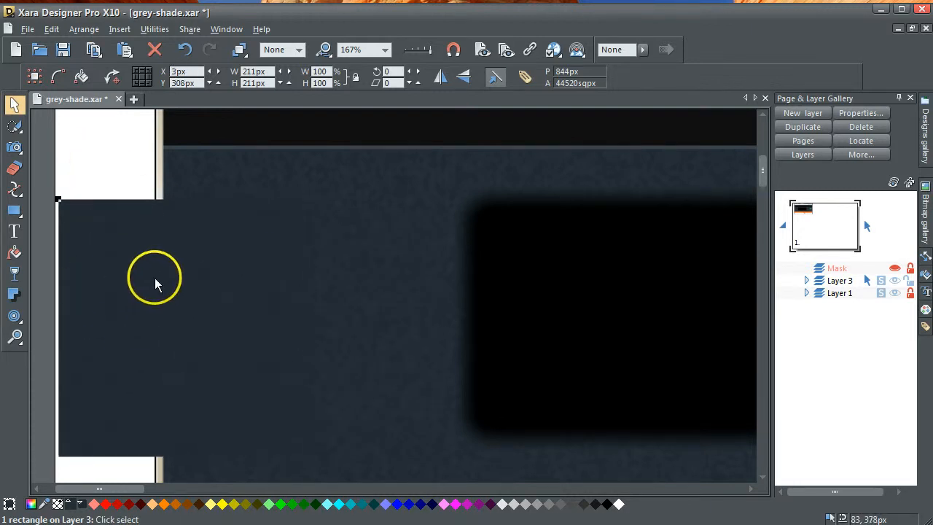
{"action": "mouse_move", "coordinate": [368, 180]}
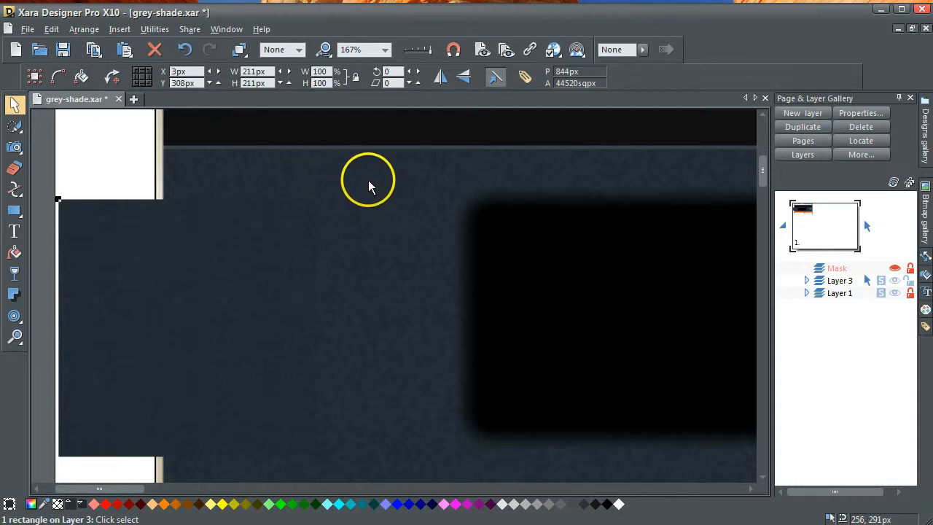
{"action": "mouse_move", "coordinate": [273, 284]}
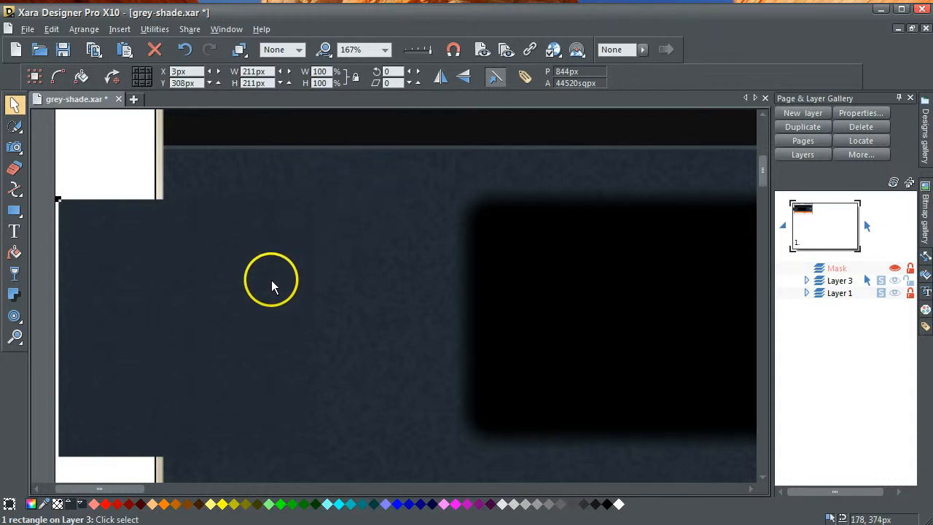
{"action": "mouse_move", "coordinate": [15, 253]}
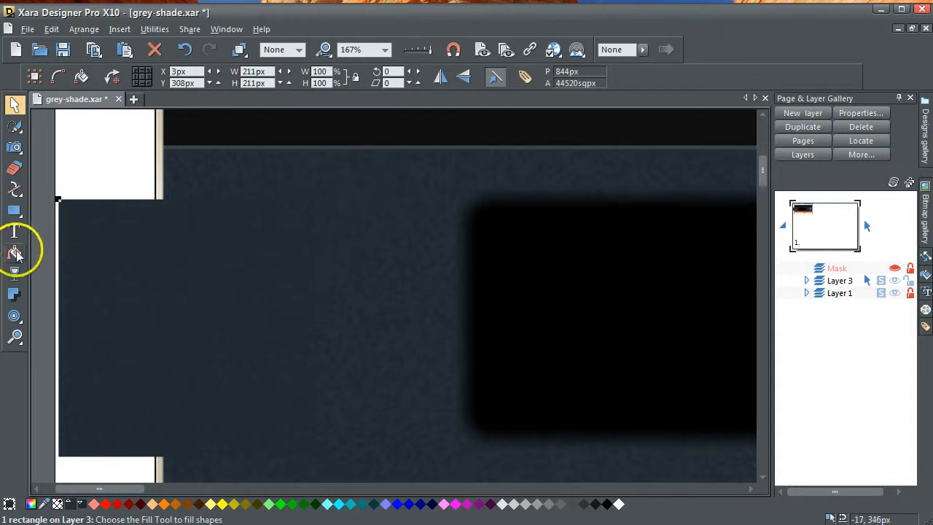
Drag the plasma fill's arrow handle to resize the pattern in the square.
{"action": "left_click", "coordinate": [15, 253]}
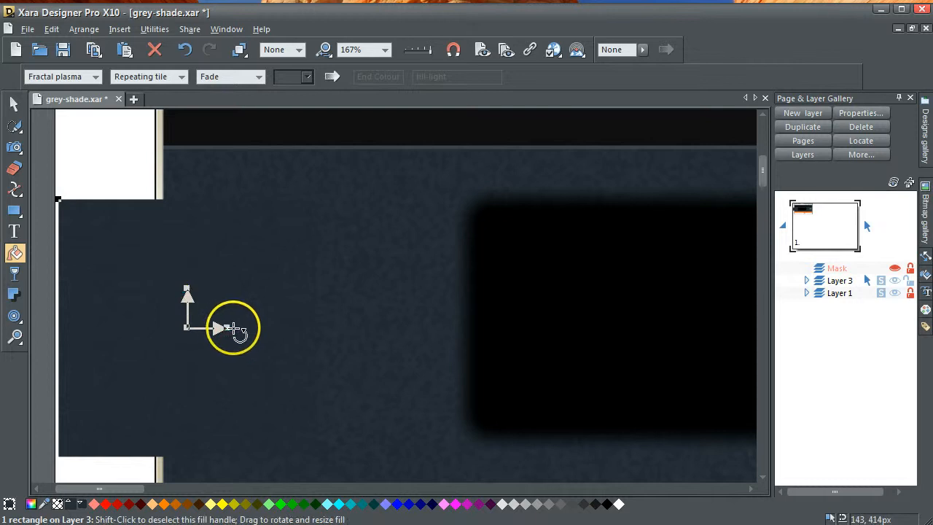
{"action": "left_click_drag", "start_coordinate": [219, 328], "coordinate": [244, 328]}
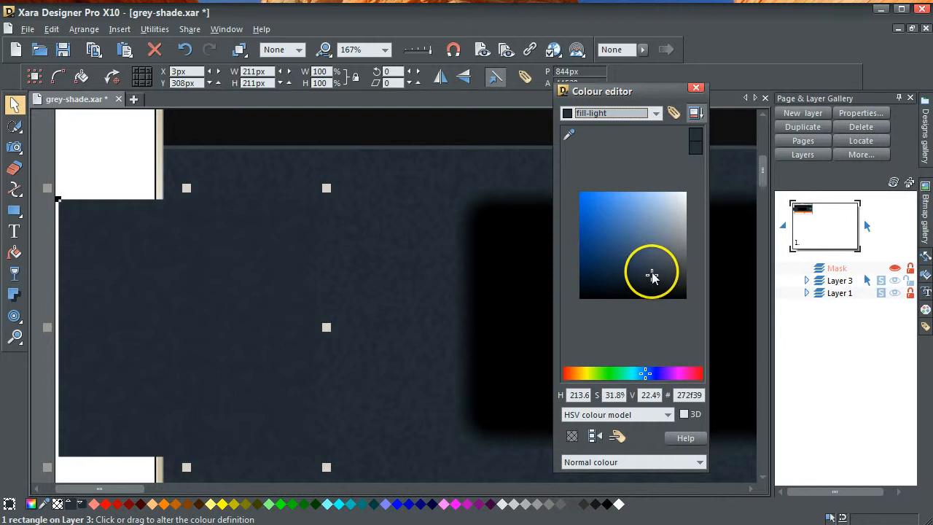
Lighten the fill-light blue-grey slightly and darken its fill-dark shade in the Colour editor.
{"action": "left_click", "coordinate": [651, 276]}
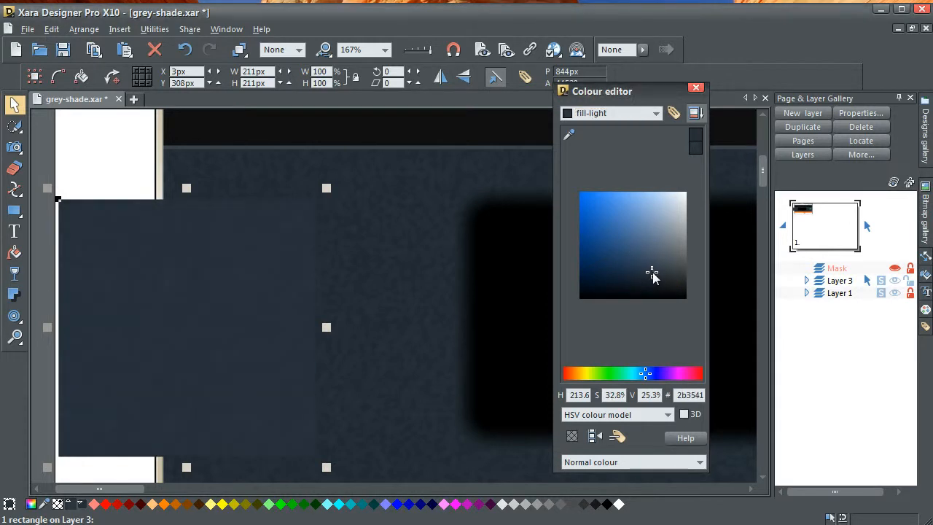
{"action": "left_click", "coordinate": [653, 275]}
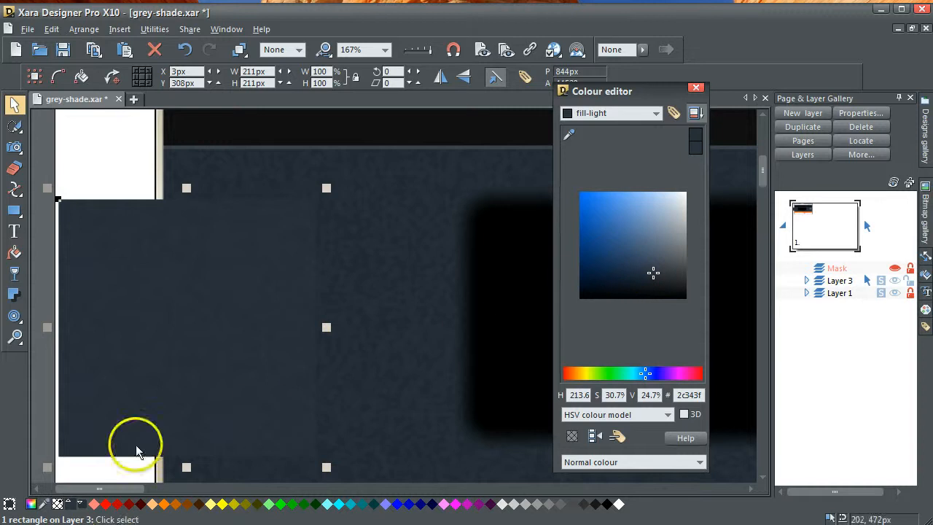
{"action": "mouse_move", "coordinate": [619, 269]}
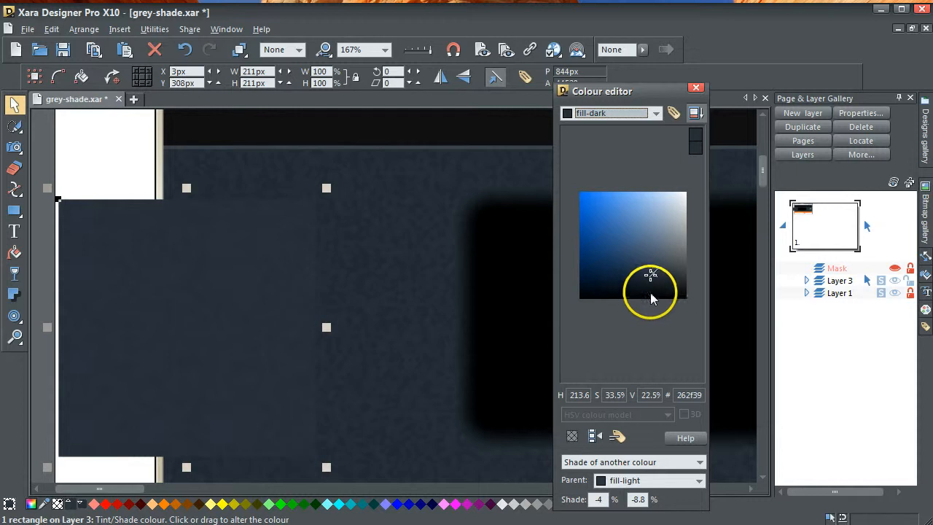
{"action": "left_click_drag", "start_coordinate": [651, 297], "coordinate": [652, 279]}
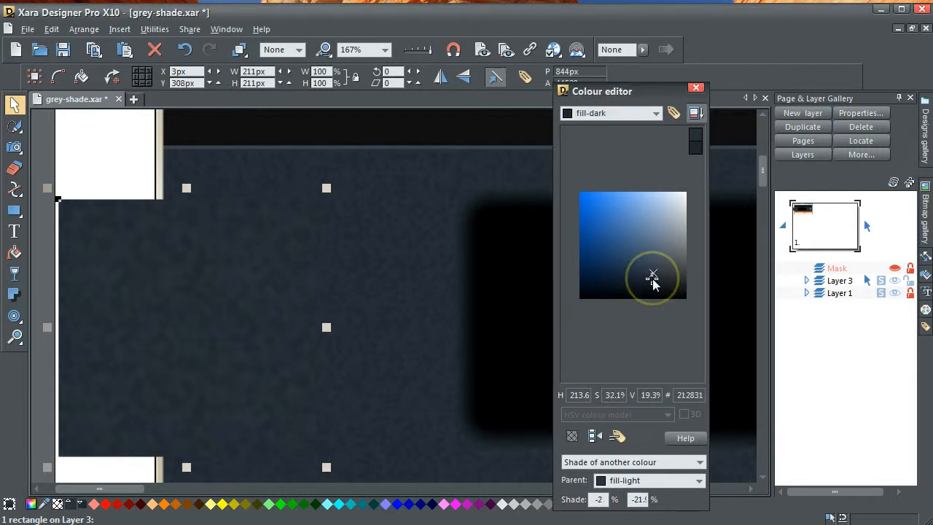
{"action": "left_click", "coordinate": [695, 87]}
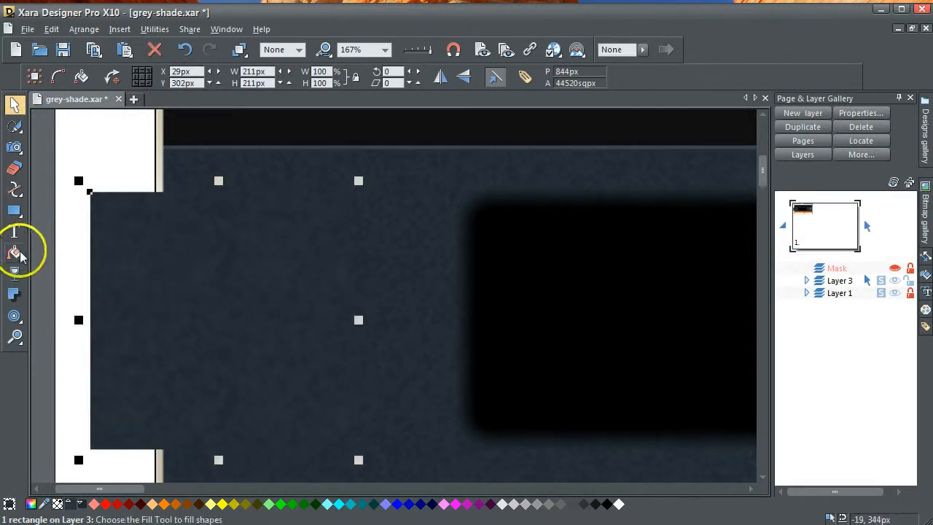
Readjust the plasma fill handles, deselect, and drag the square to x 51 px.
{"action": "left_click", "coordinate": [15, 252]}
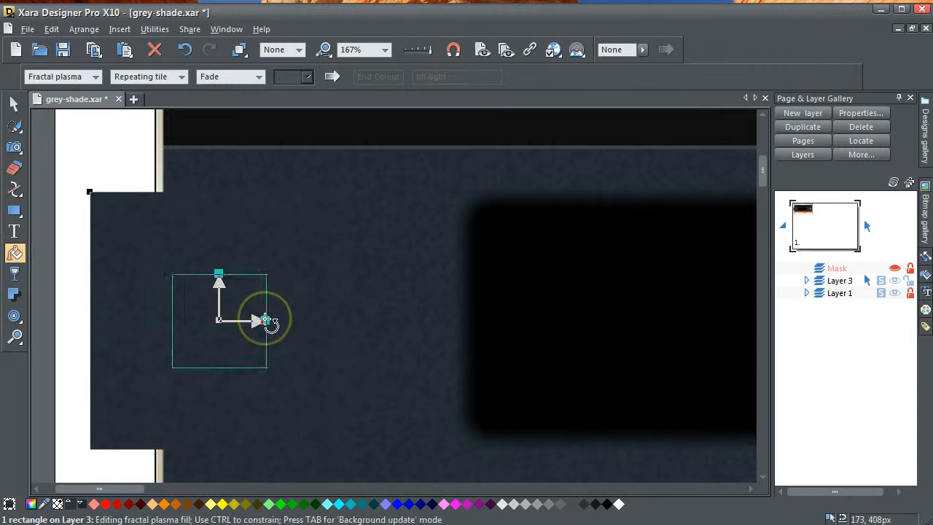
{"action": "left_click", "coordinate": [13, 104]}
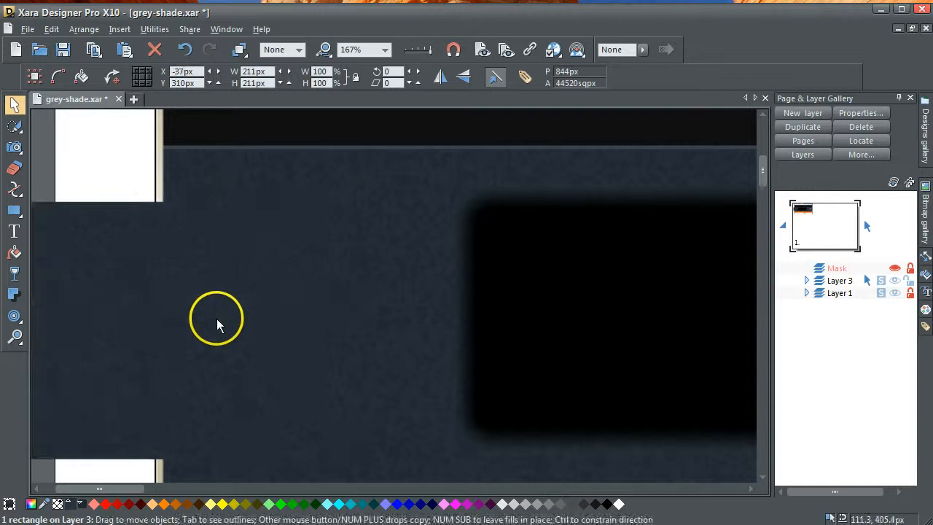
{"action": "left_click", "coordinate": [375, 300]}
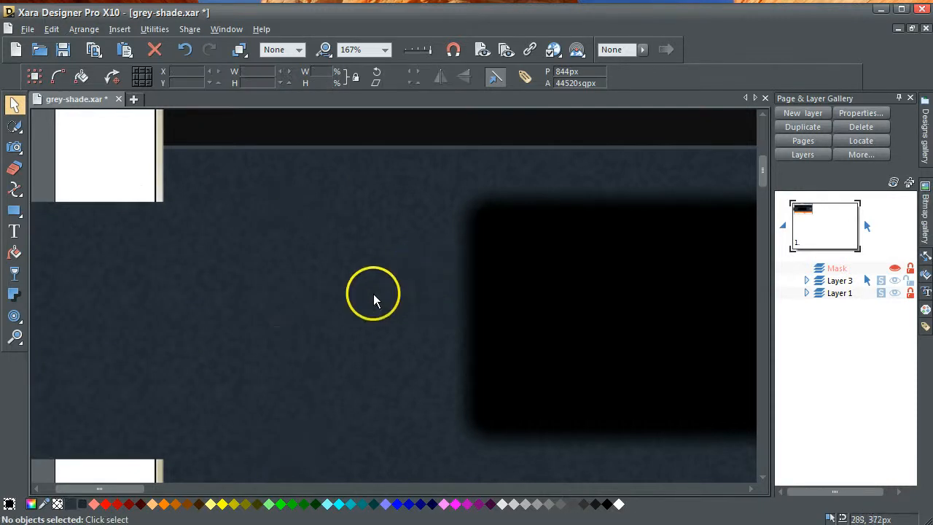
{"action": "mouse_move", "coordinate": [390, 299]}
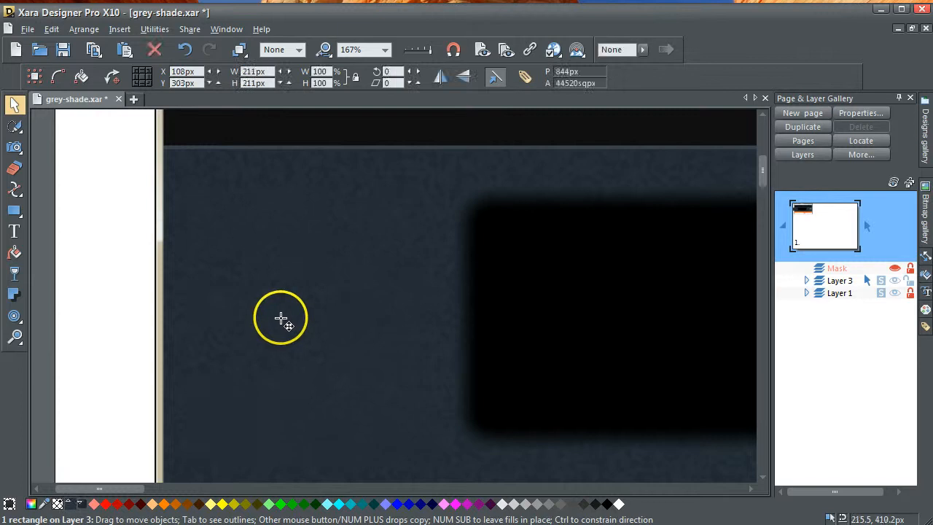
{"action": "left_click_drag", "start_coordinate": [280, 319], "coordinate": [233, 315]}
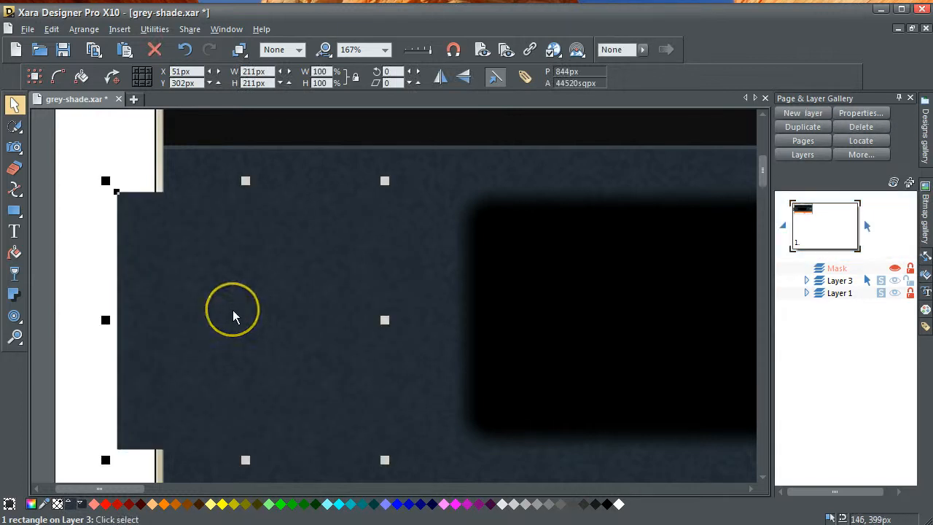